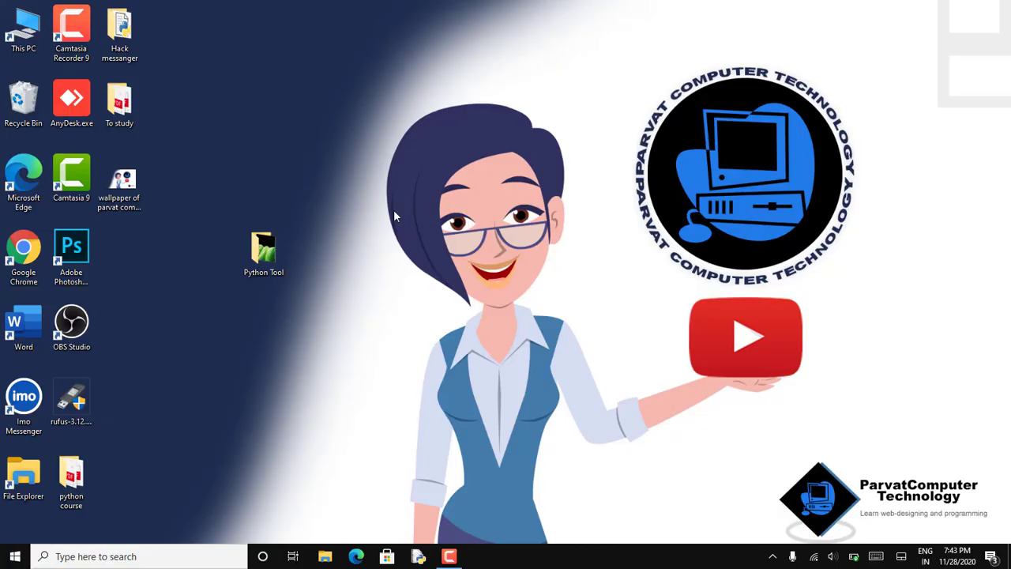
In the Python Tool folder, create a new text document beside Sample image.jpg
click(262, 249)
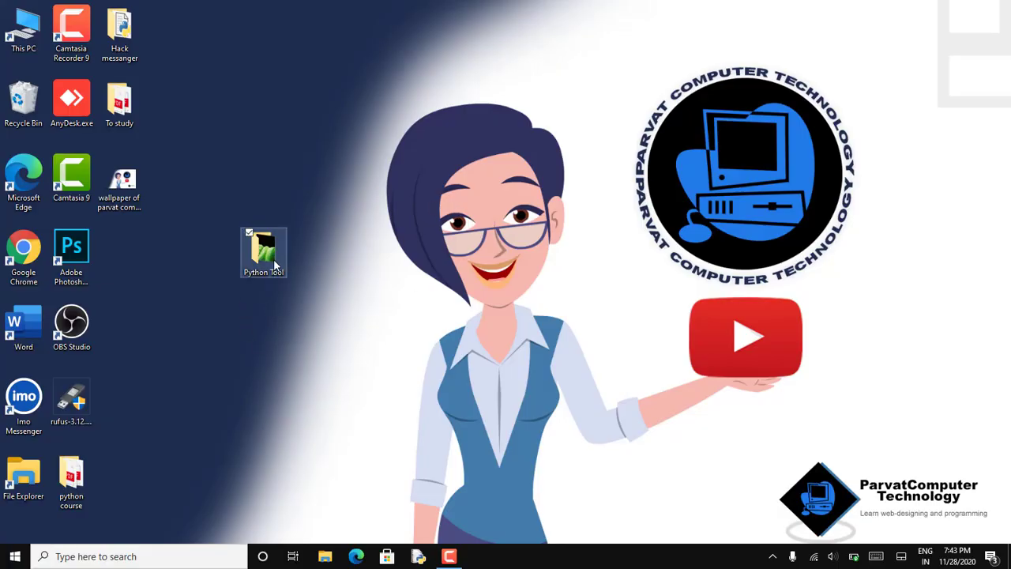
double_click(262, 252)
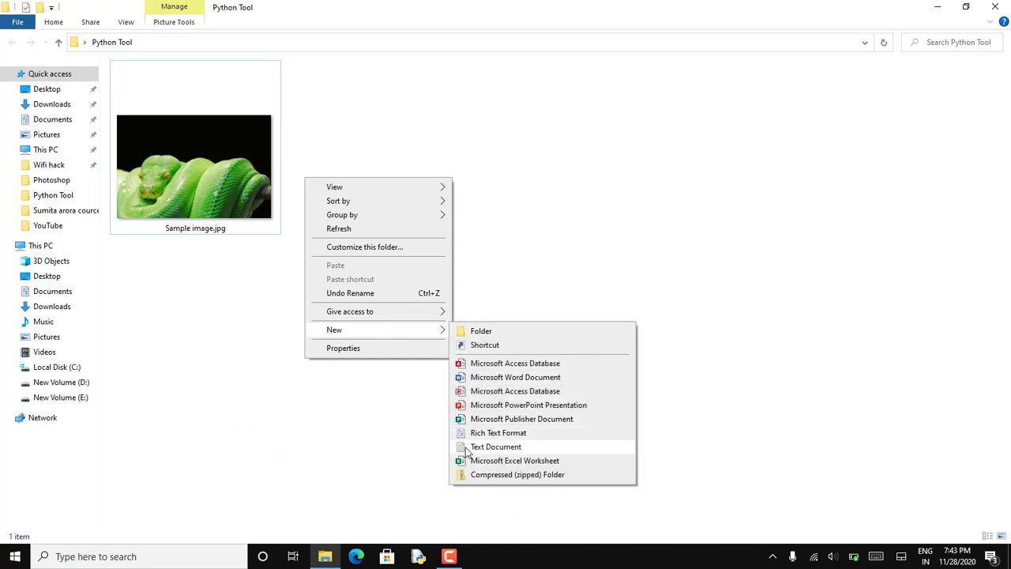
click(496, 445)
text(Add text to image.py)
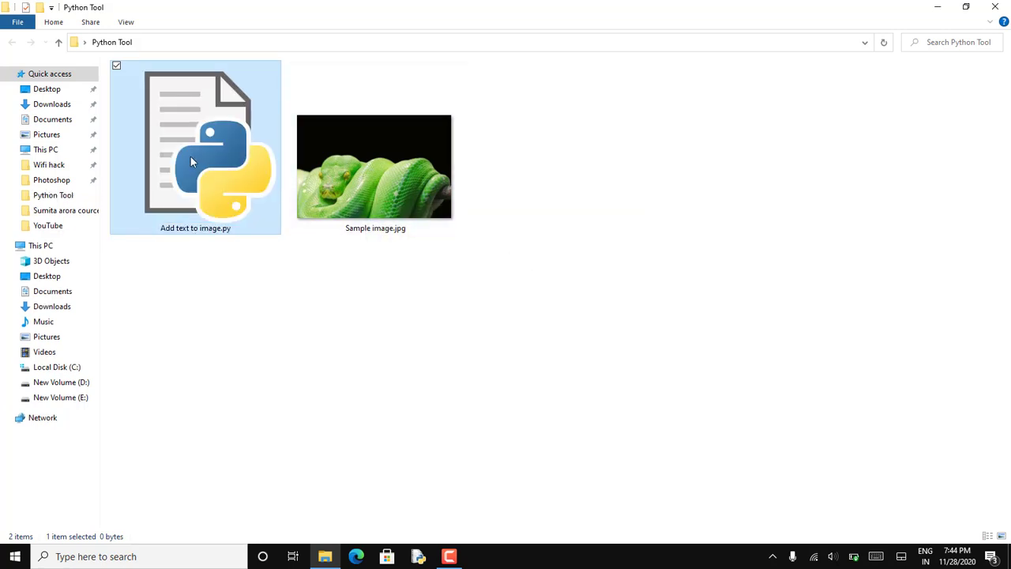
Open the new Add text to image.py script in IDLE via Edit with IDLE
right_click(196, 146)
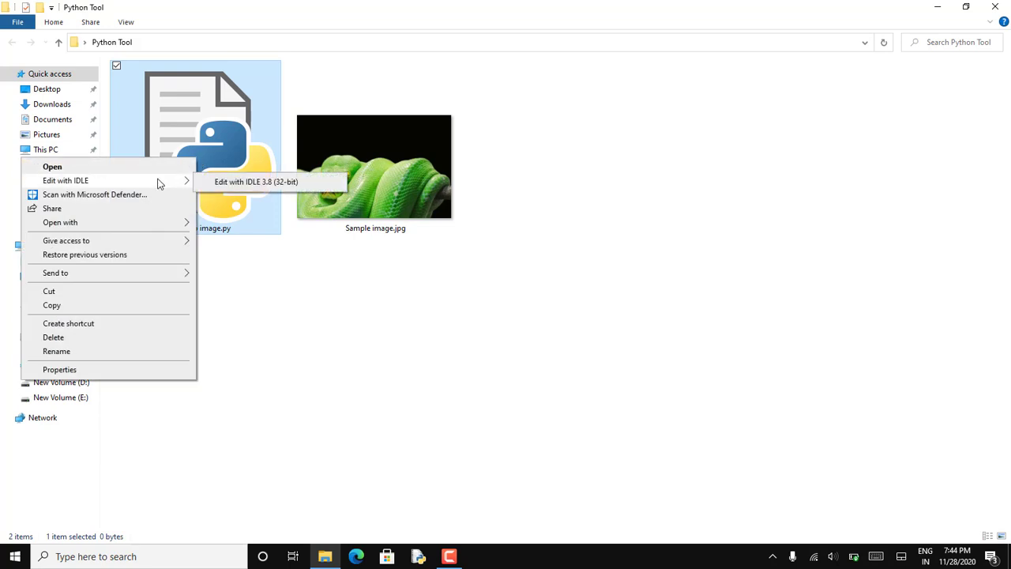
click(256, 182)
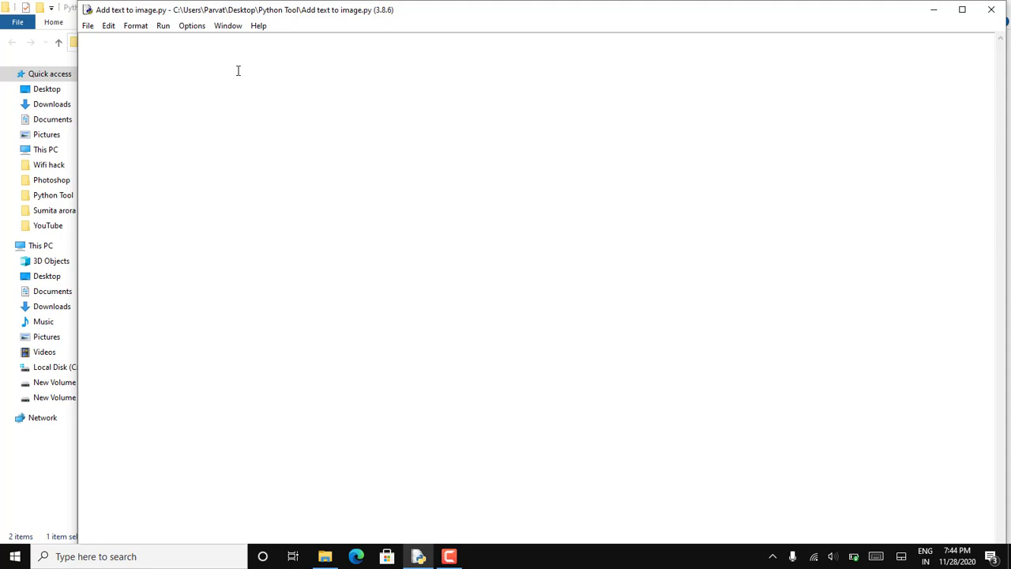
mouse_move(180, 286)
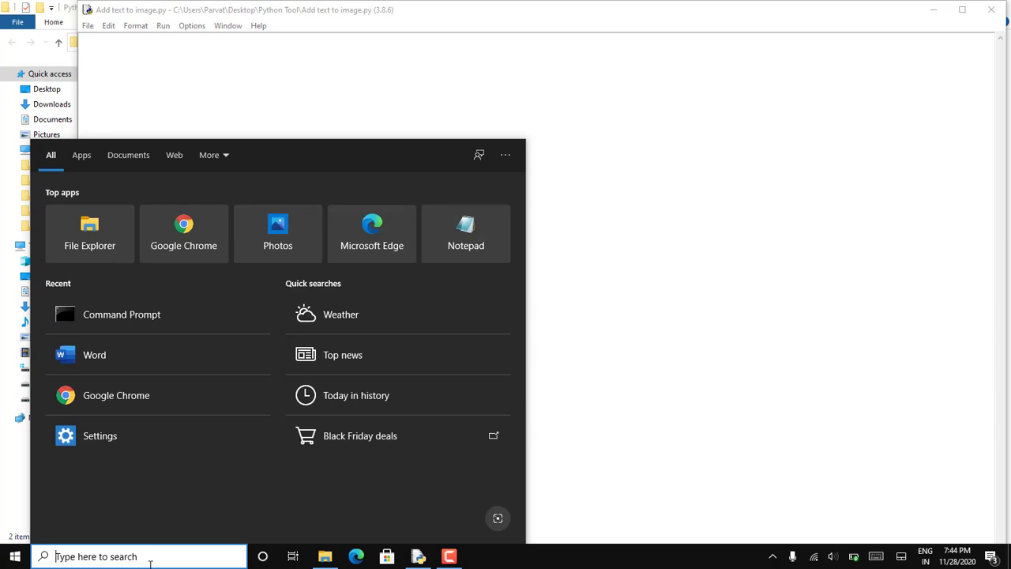
Run pip install pillow in Command Prompt to confirm Pillow is installed, then close the terminal
text(cmd)
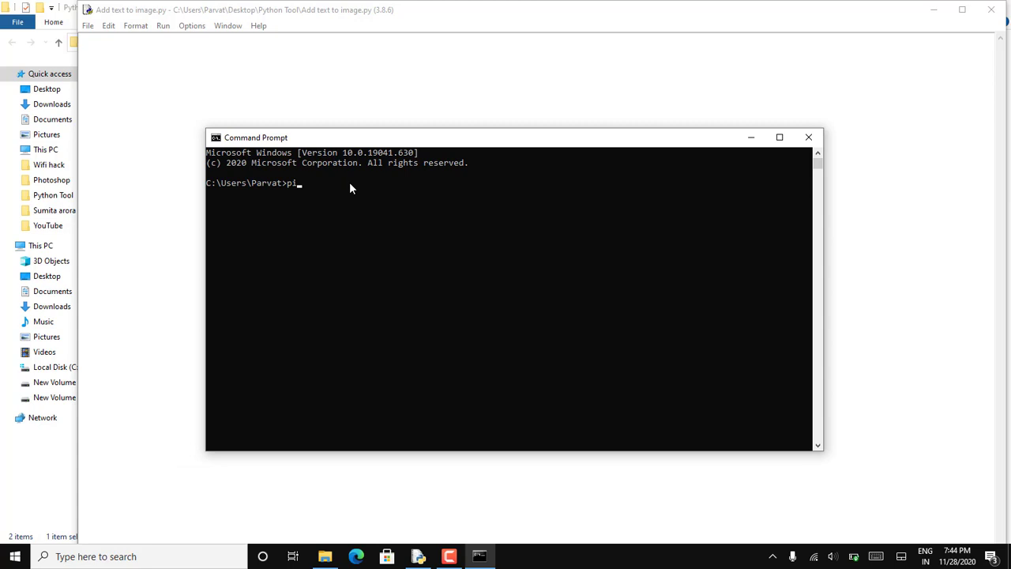
text(p install)
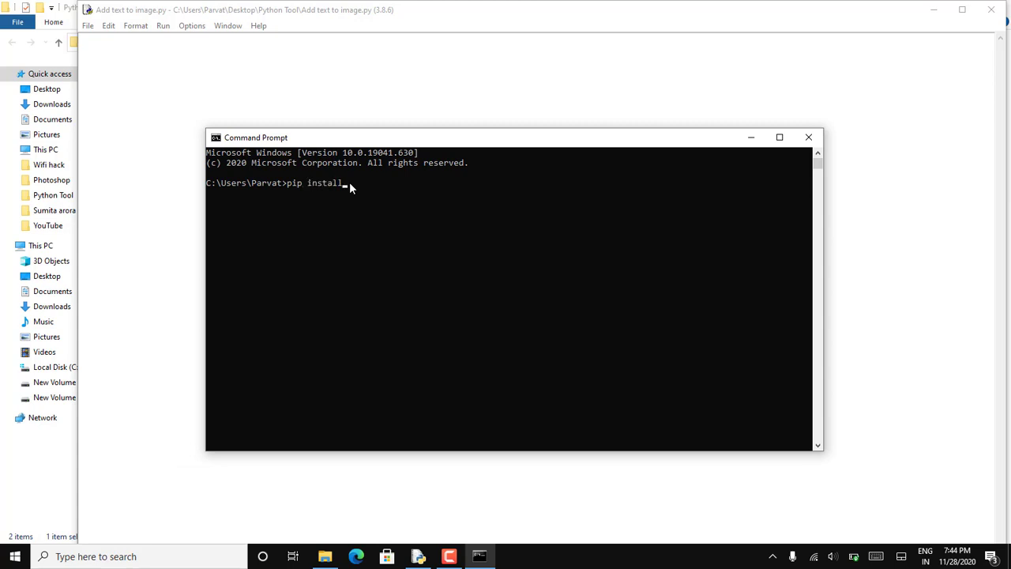
text(pil)
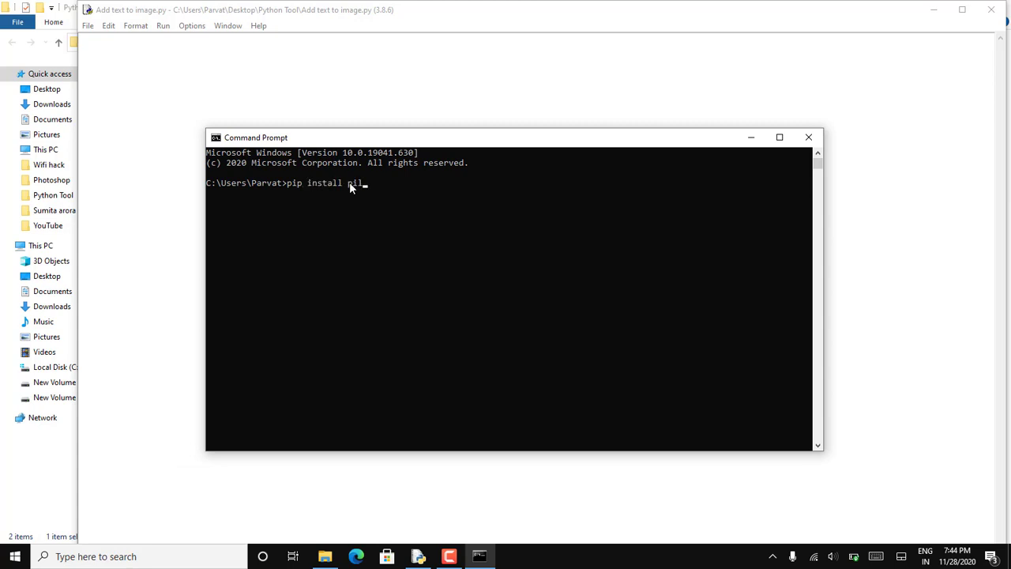
text(low)
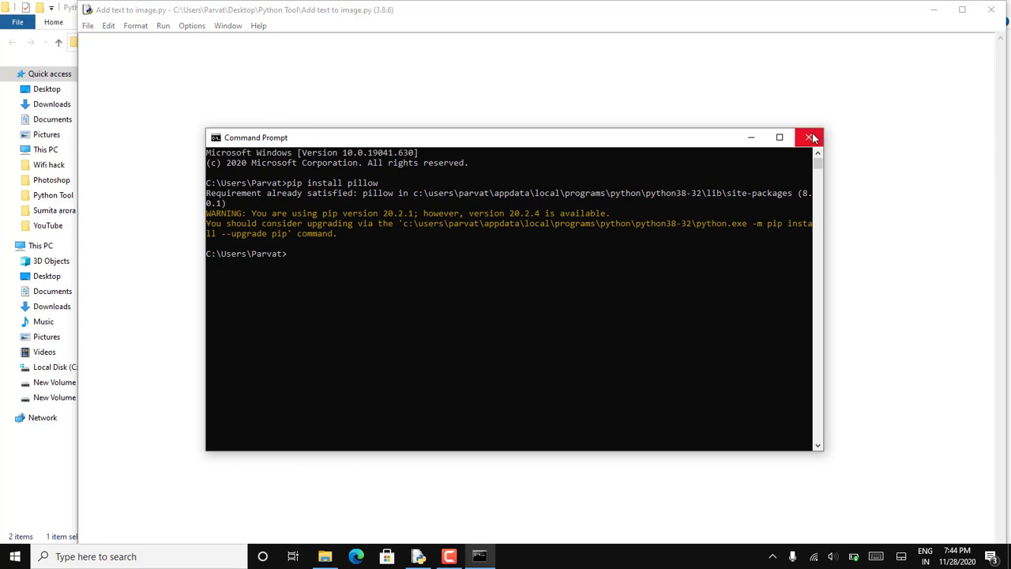
click(812, 136)
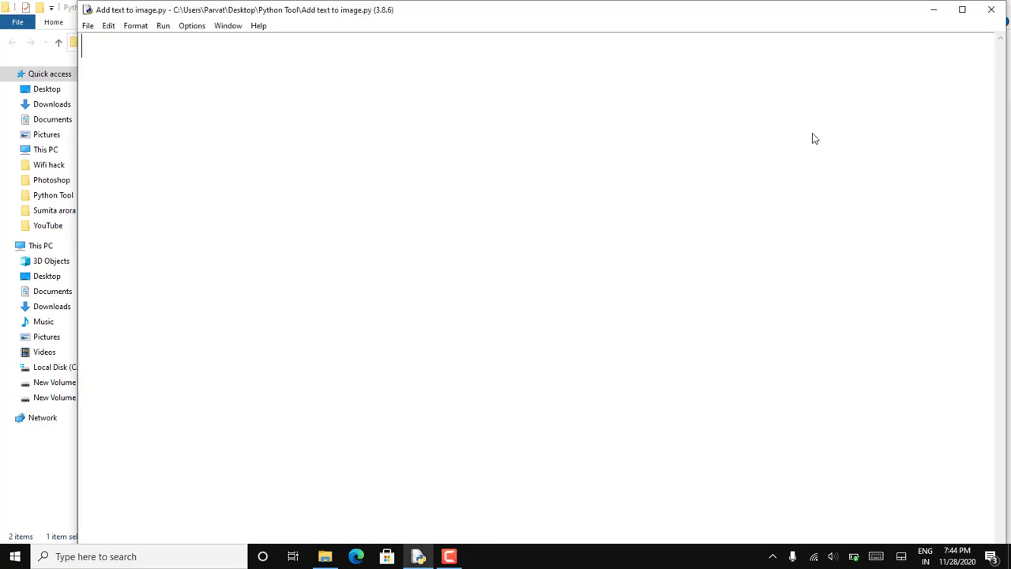
mouse_move(622, 104)
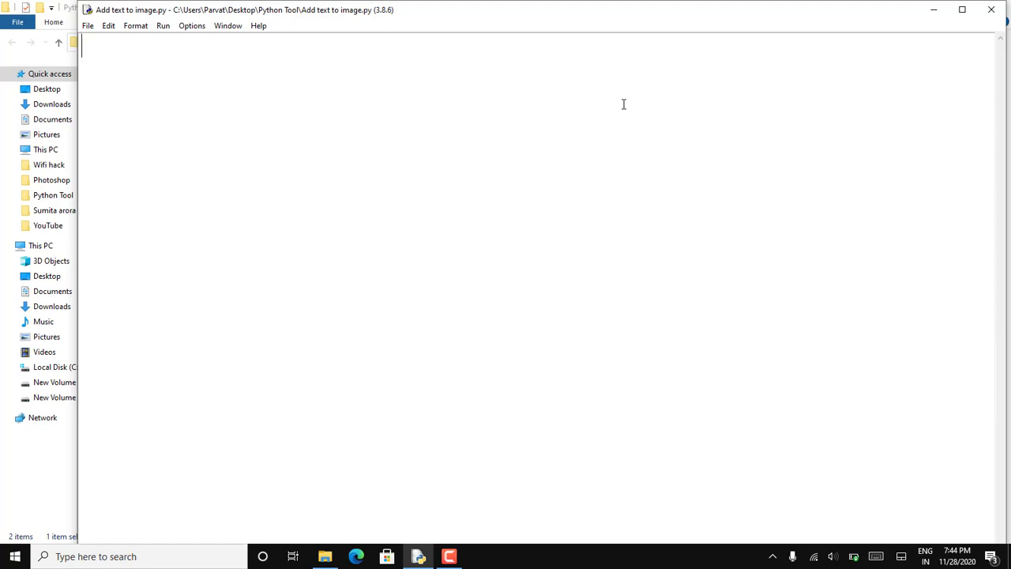
Import Image, ImageFont and ImageDraw from PIL at the top of the script
text(F)
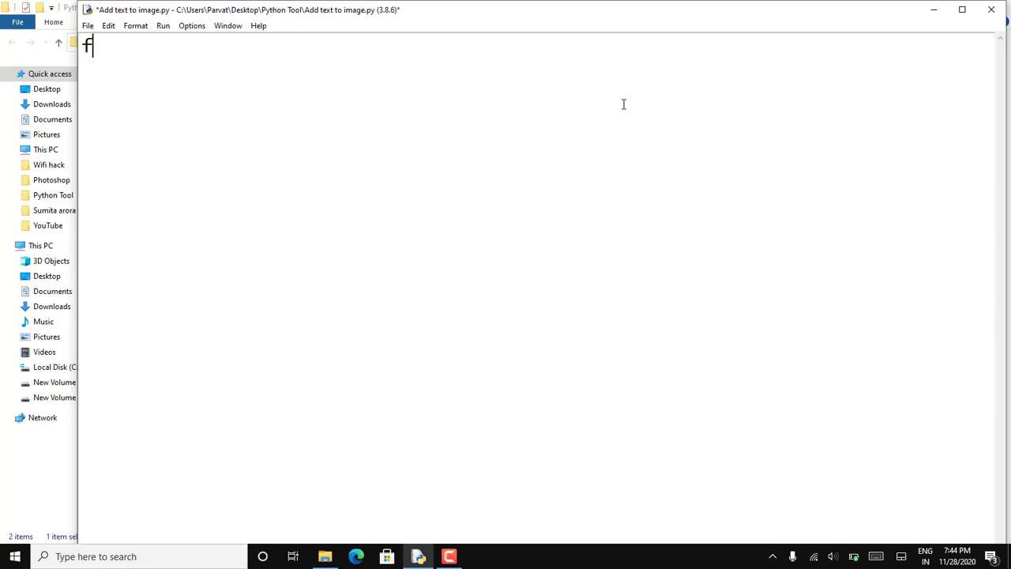
text(rom PIL imp)
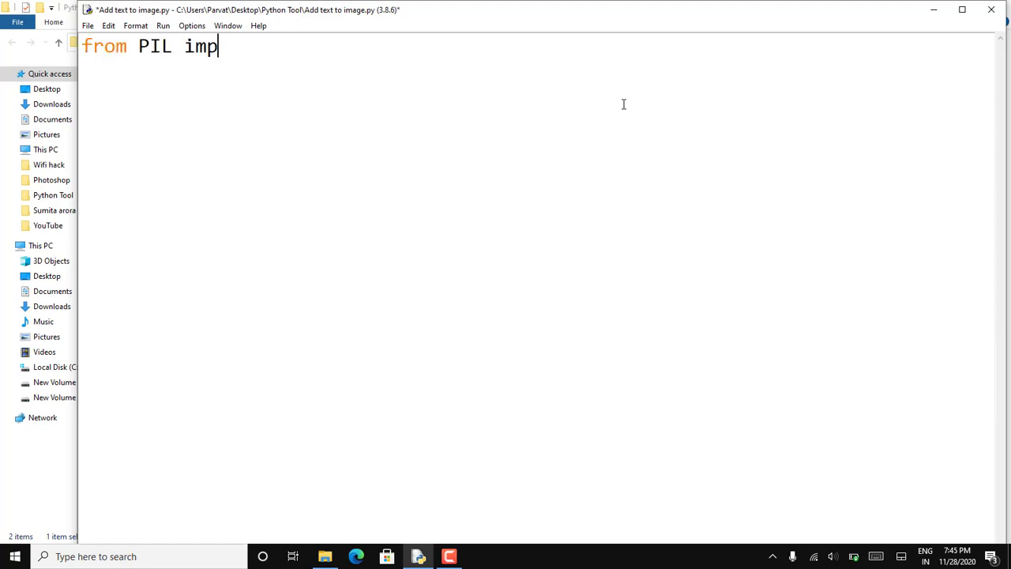
text(ort image,)
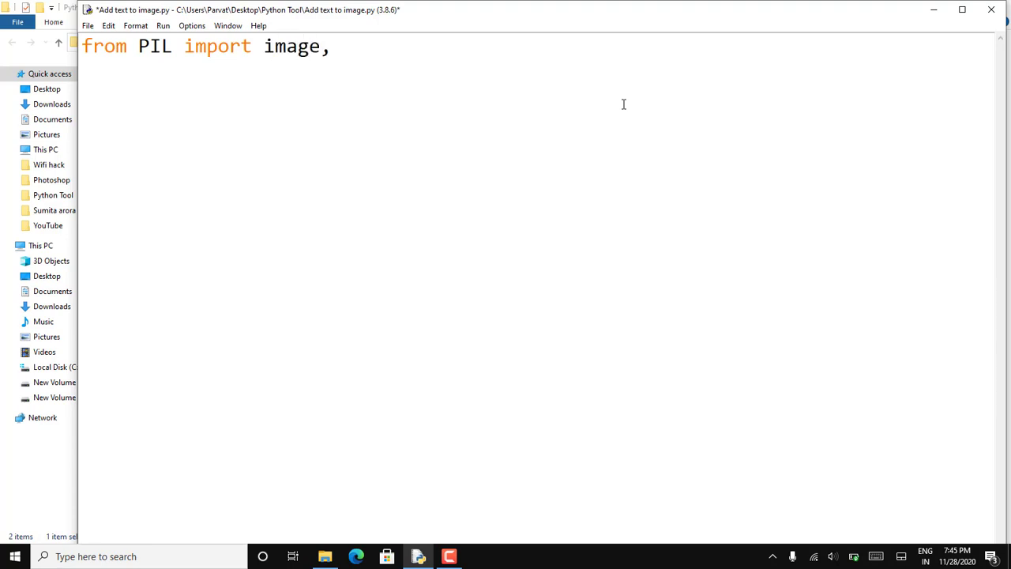
text(Image)
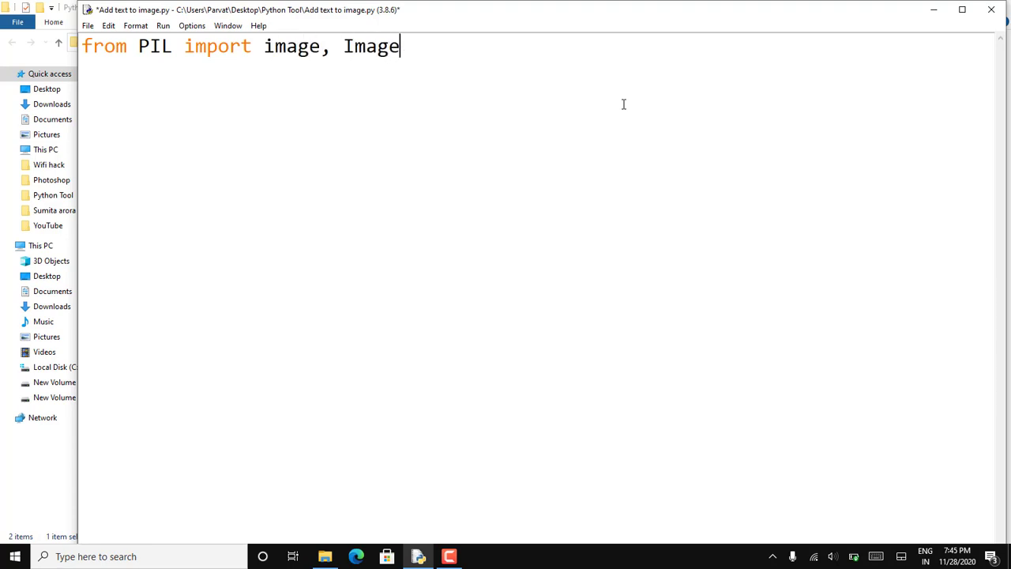
text(Font,Im)
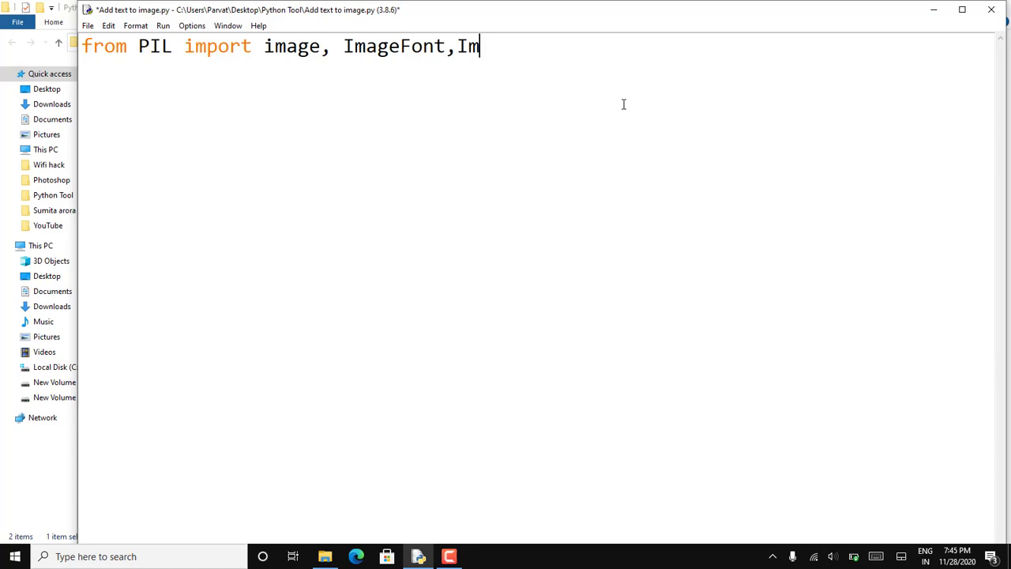
text(ageDraw)
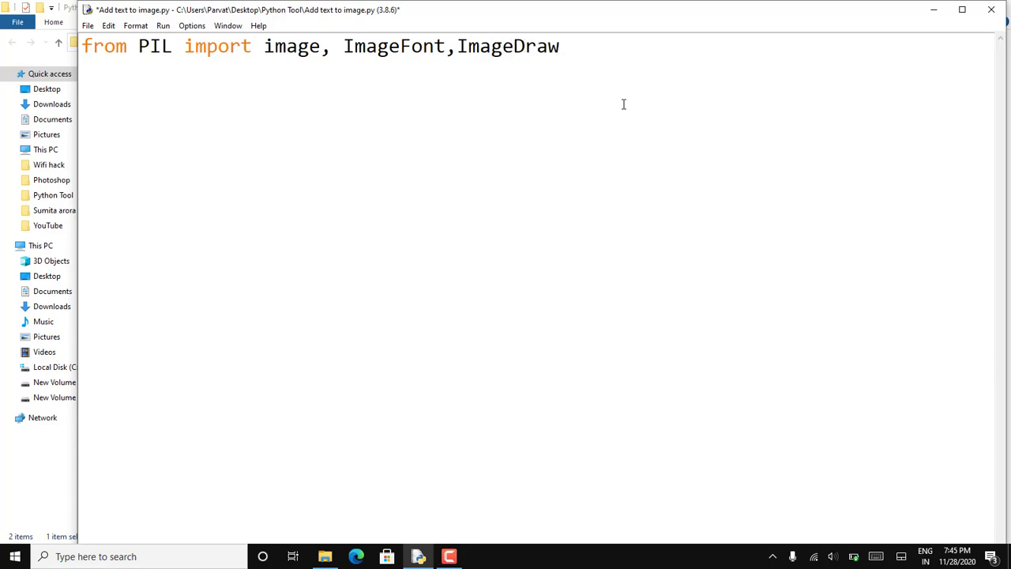
Load Sample image.jpg into my_image with Image.open
text(my_image)
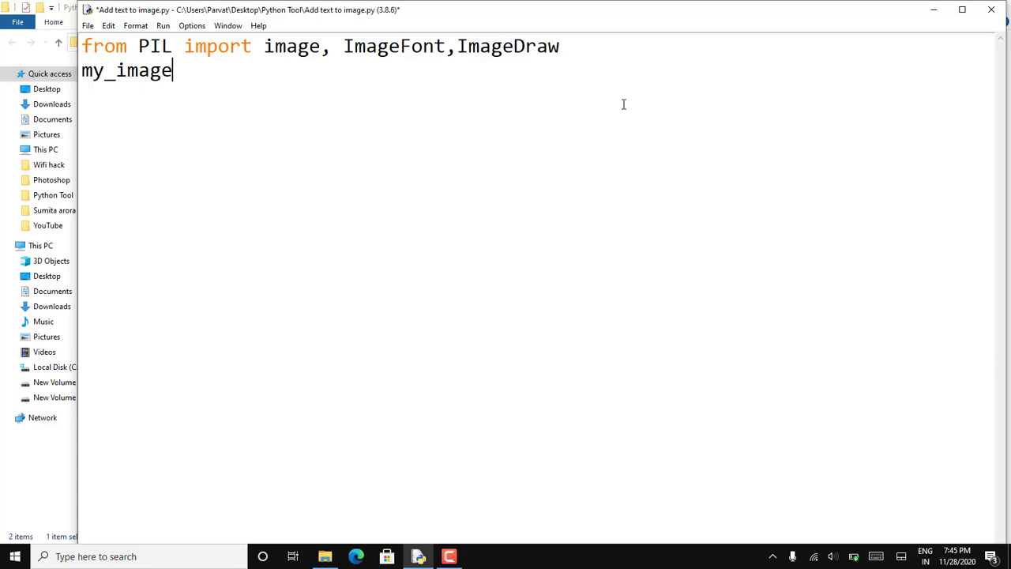
text(=Image)
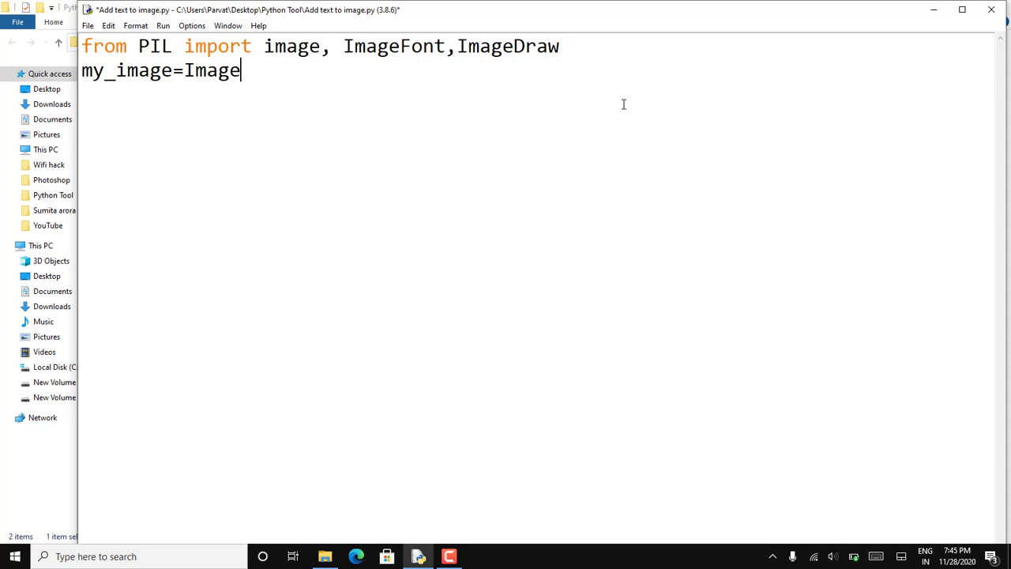
text(.open())
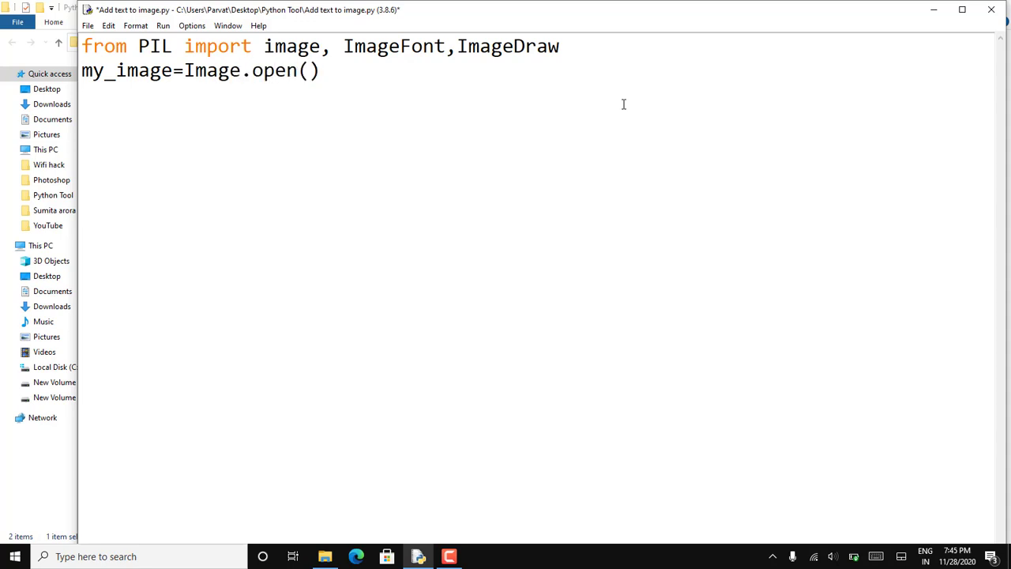
text("")
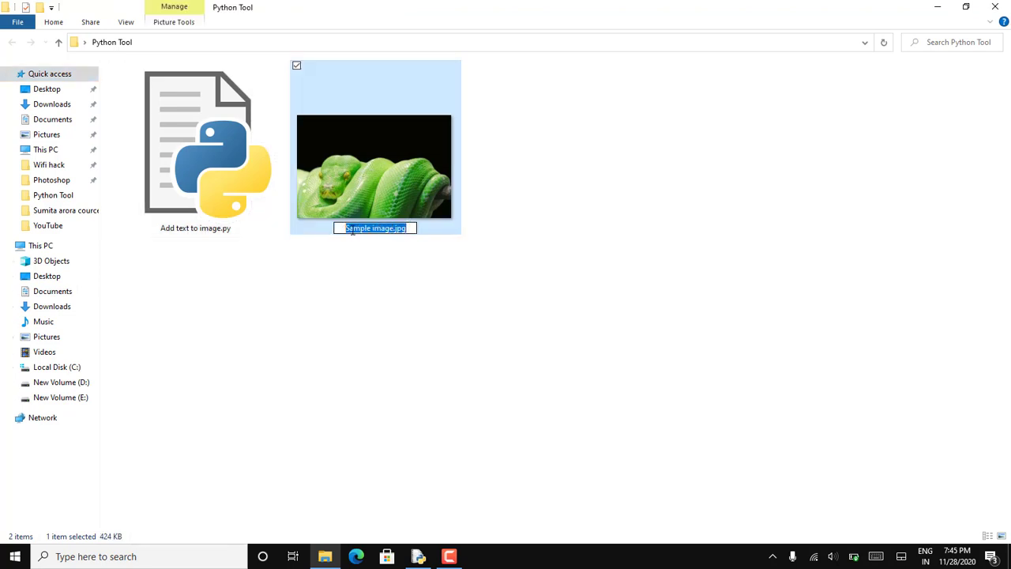
mouse_move(457, 536)
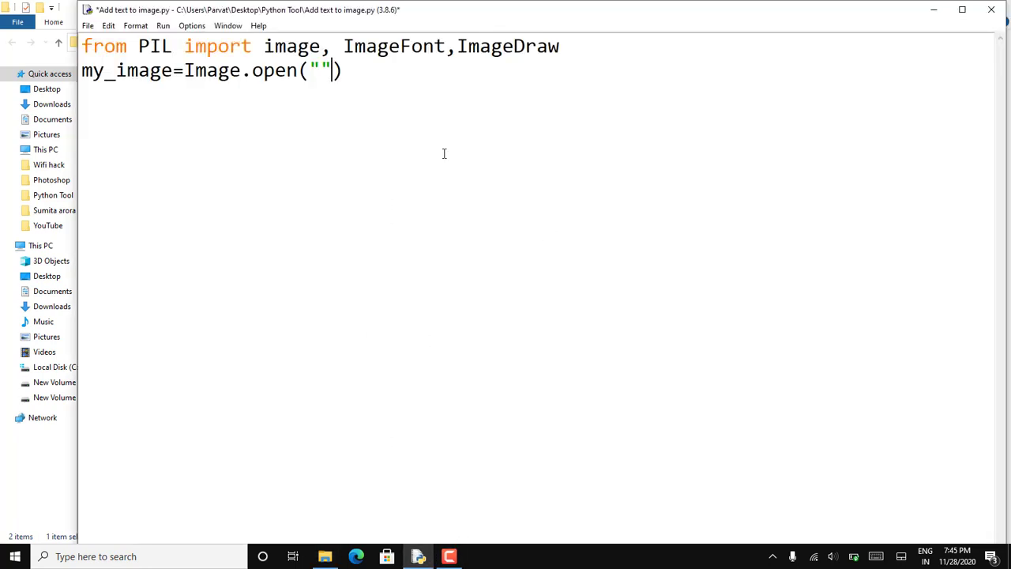
text(Sample image.jpg)
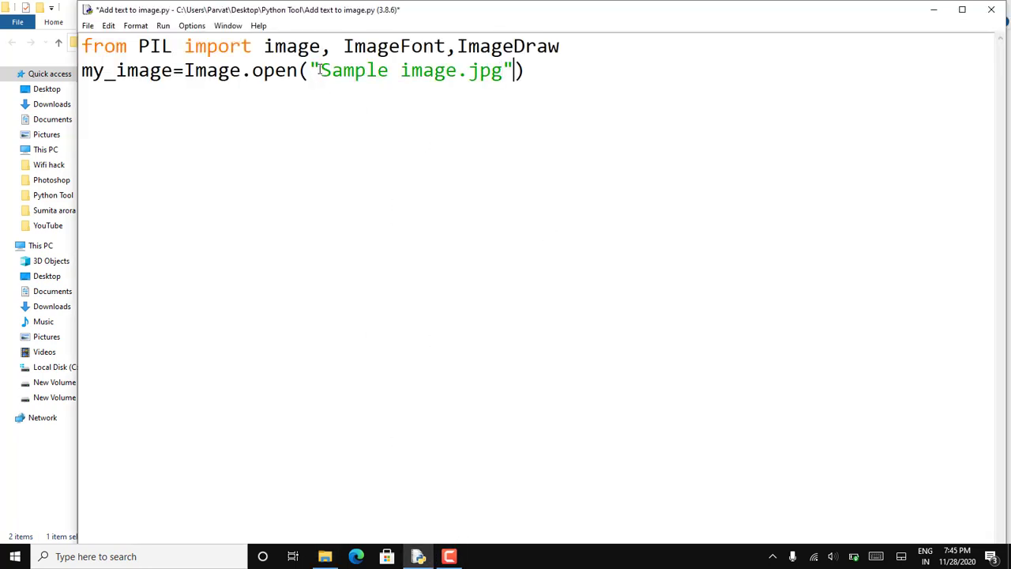
Define title_font as ImageFont.truetype("arial.ttf",150)
text(t)
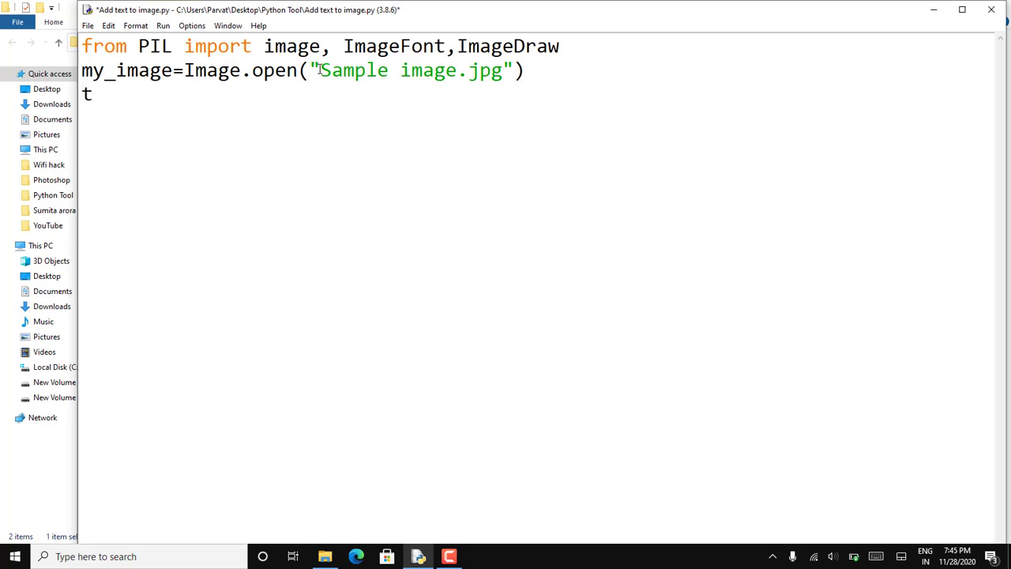
text(itle_fo)
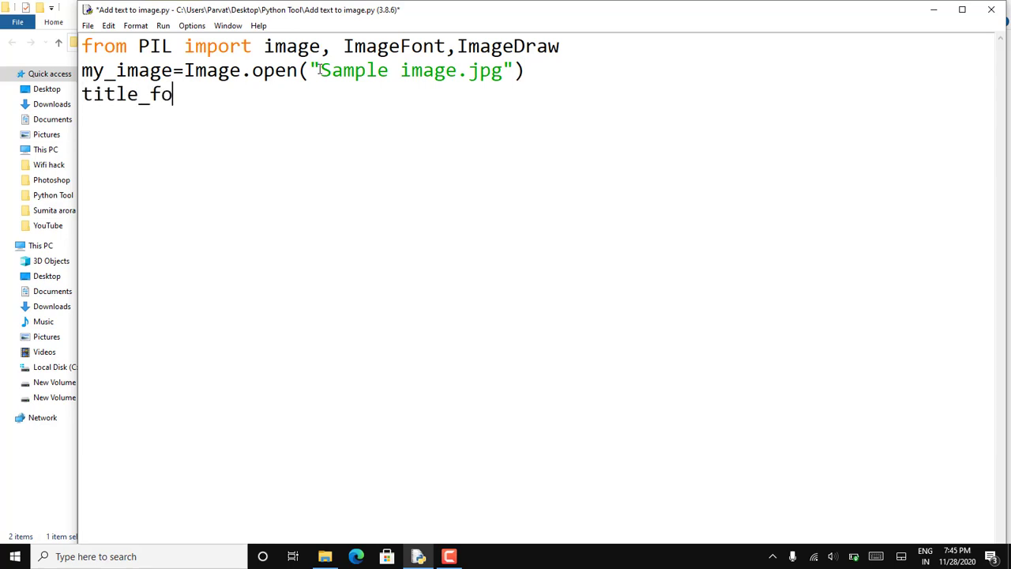
text(nt=ImageF)
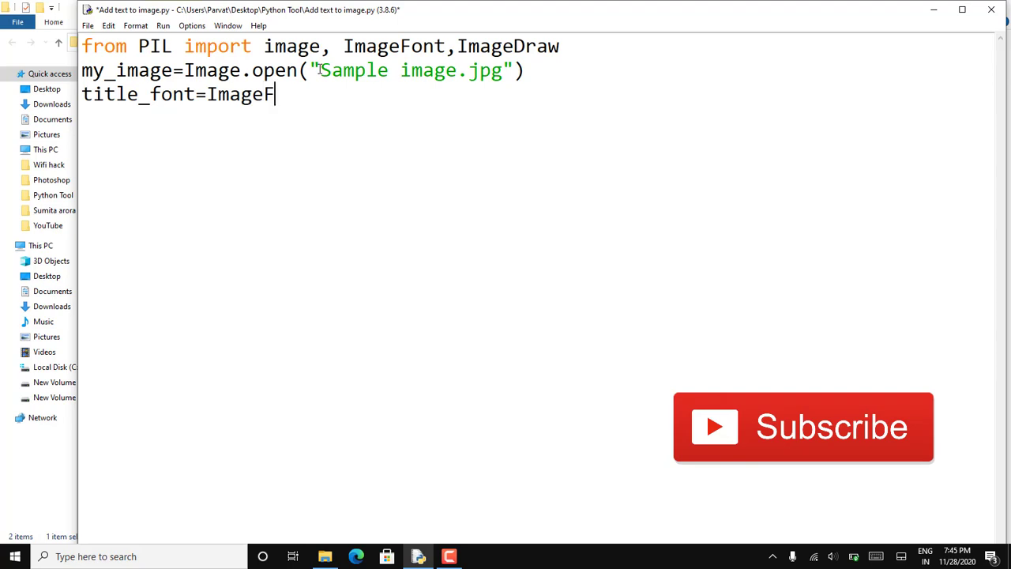
text(ont.tr)
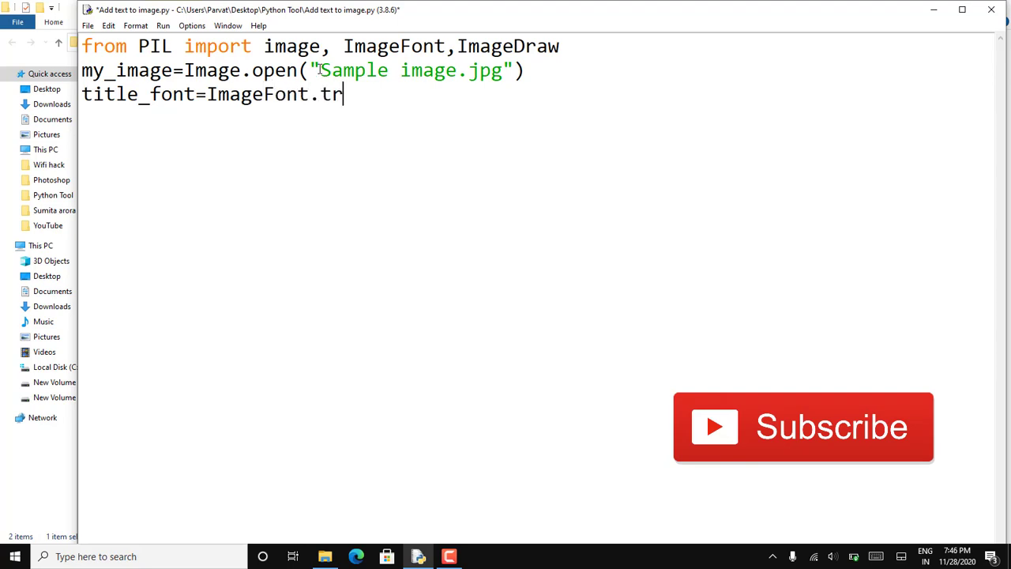
text(uetype)
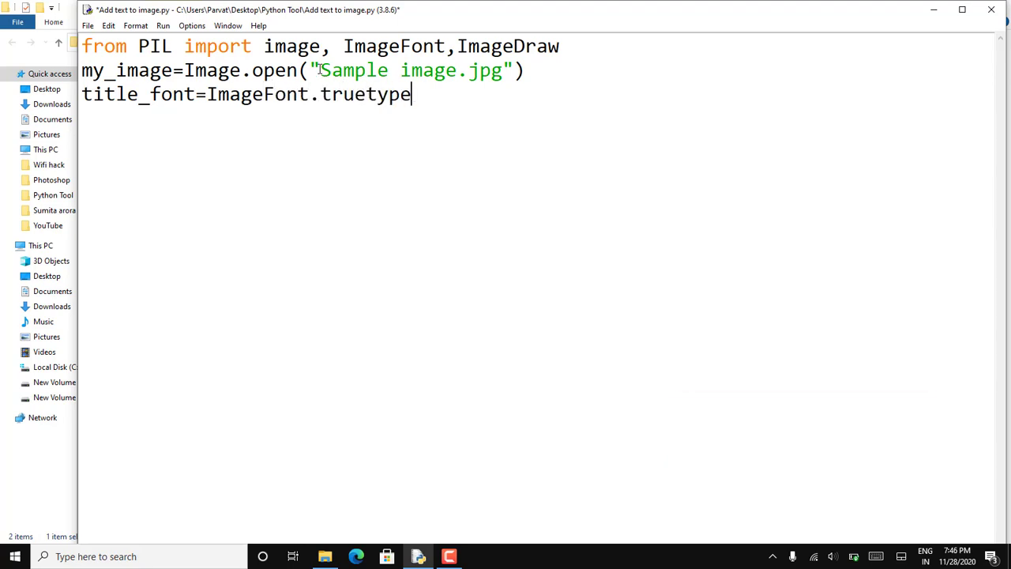
text((""))
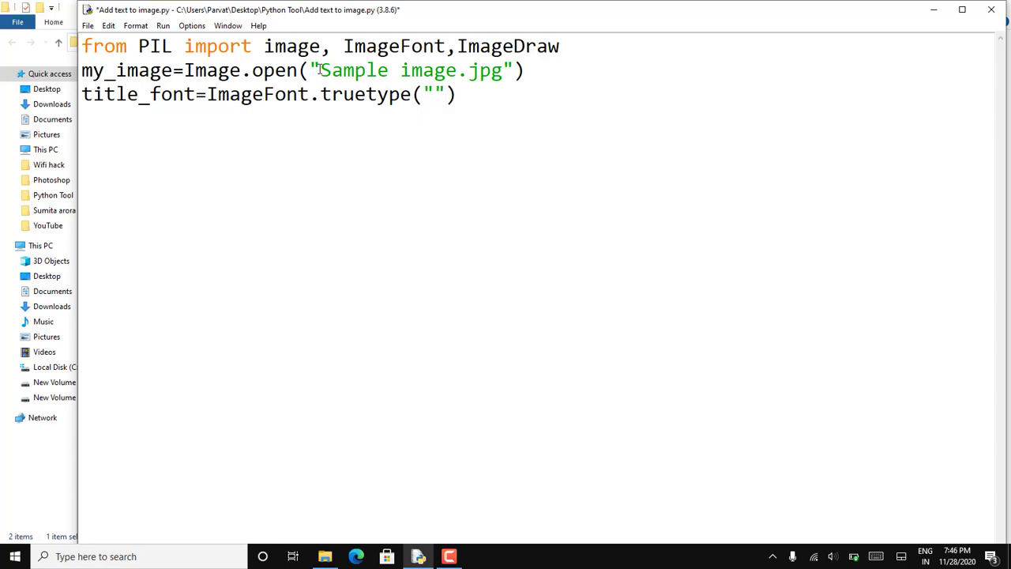
text(arial)
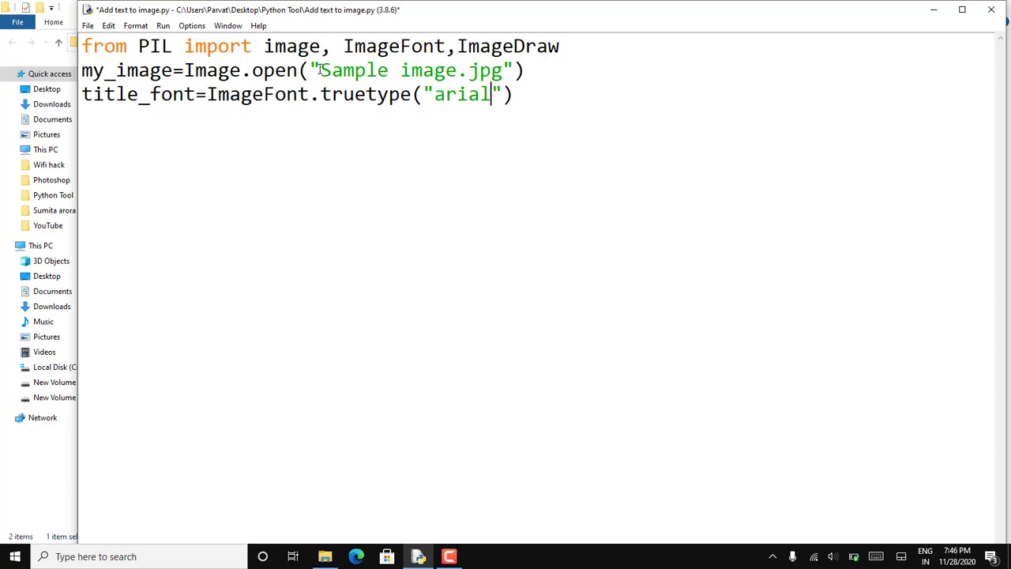
text(.ttf)
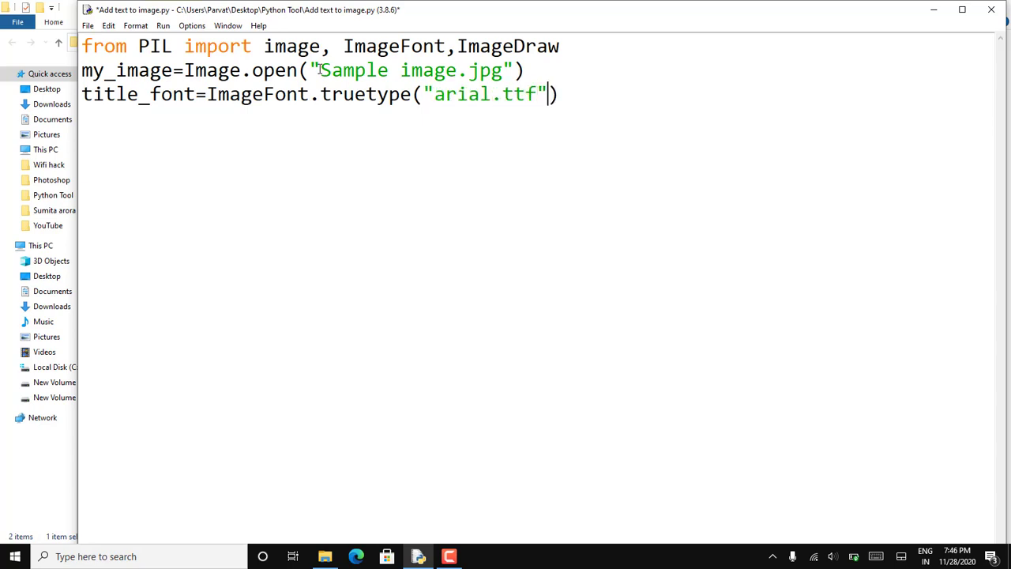
text(,150)
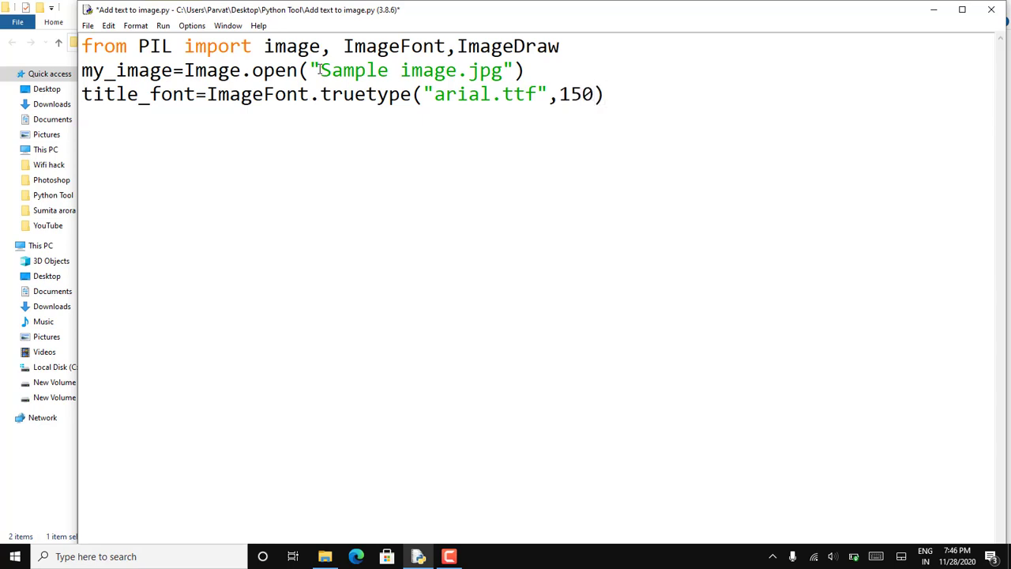
Define title_text as the string "Sample text"
text(title_)
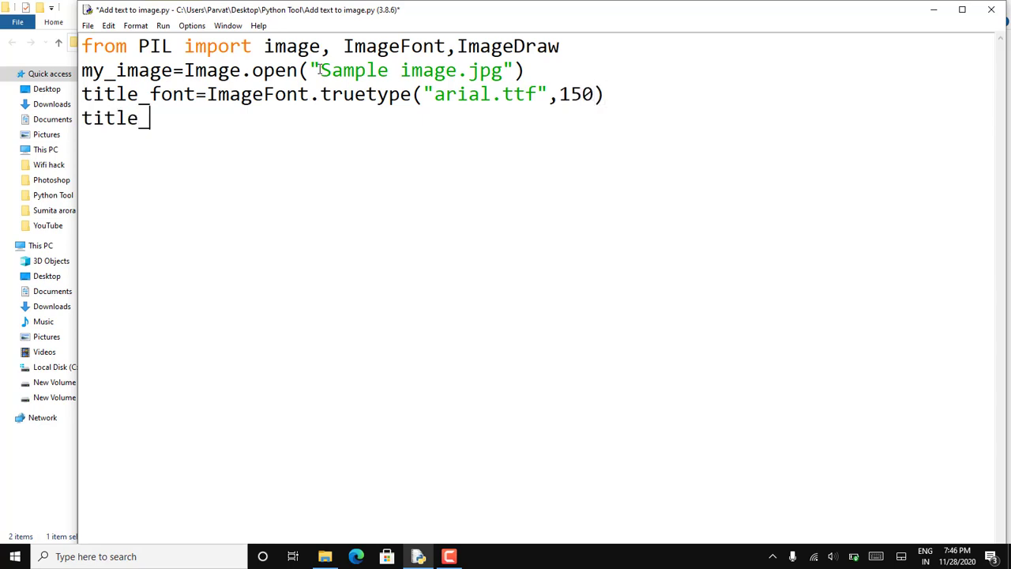
text(text="")
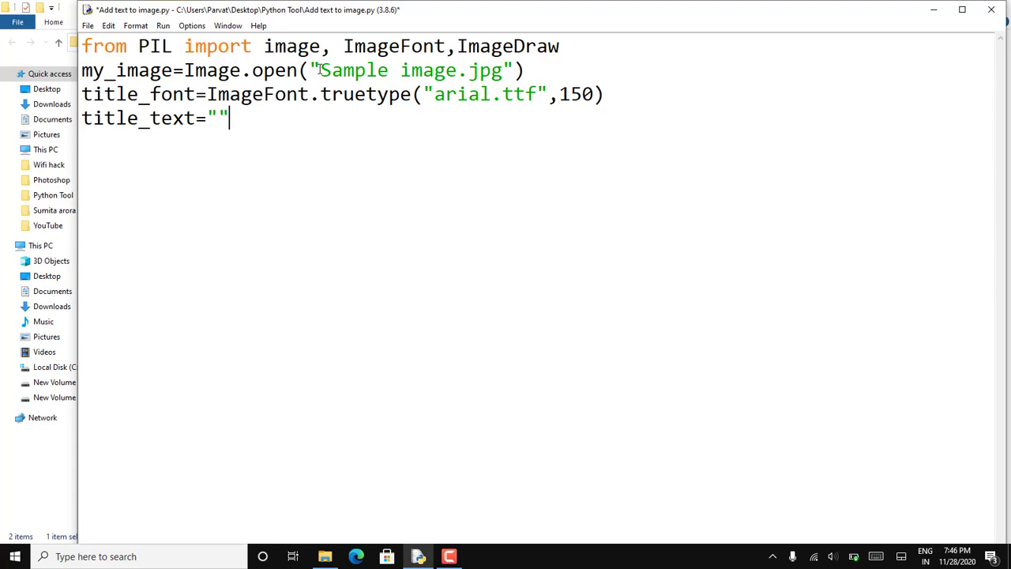
text(Sample text)
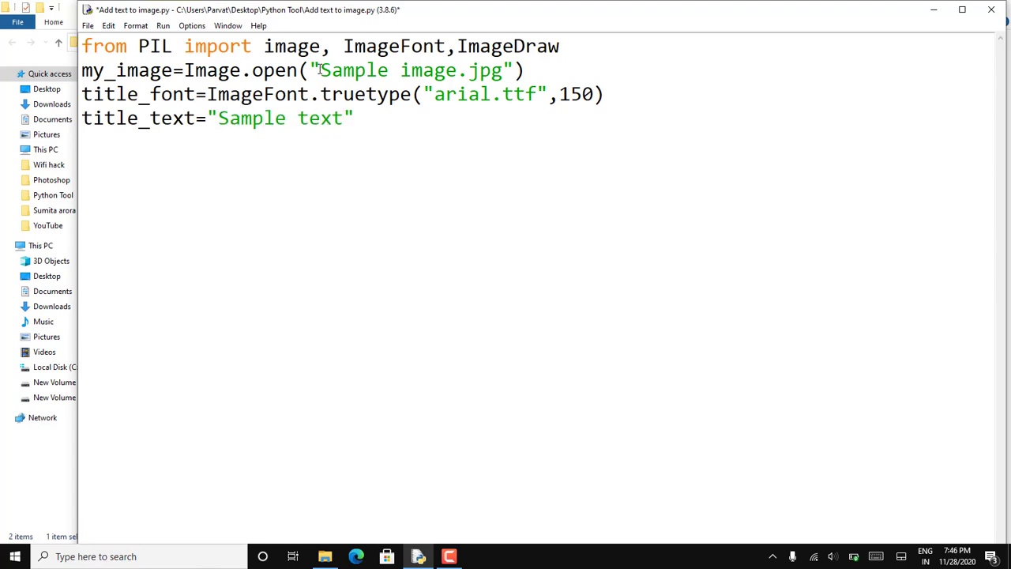
Create image_editable as ImageDraw.Draw(my_image)
text(image)
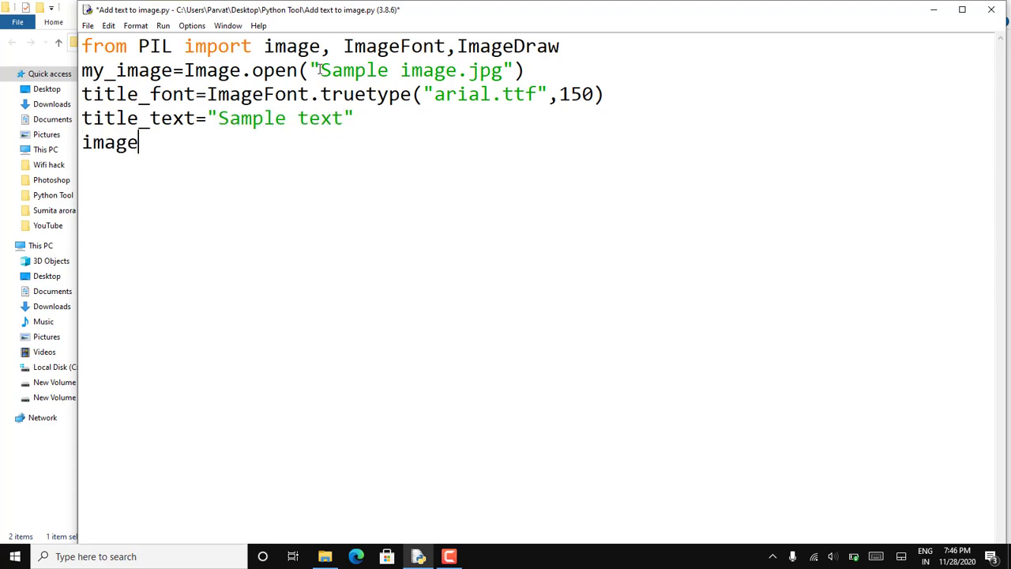
text(_editab)
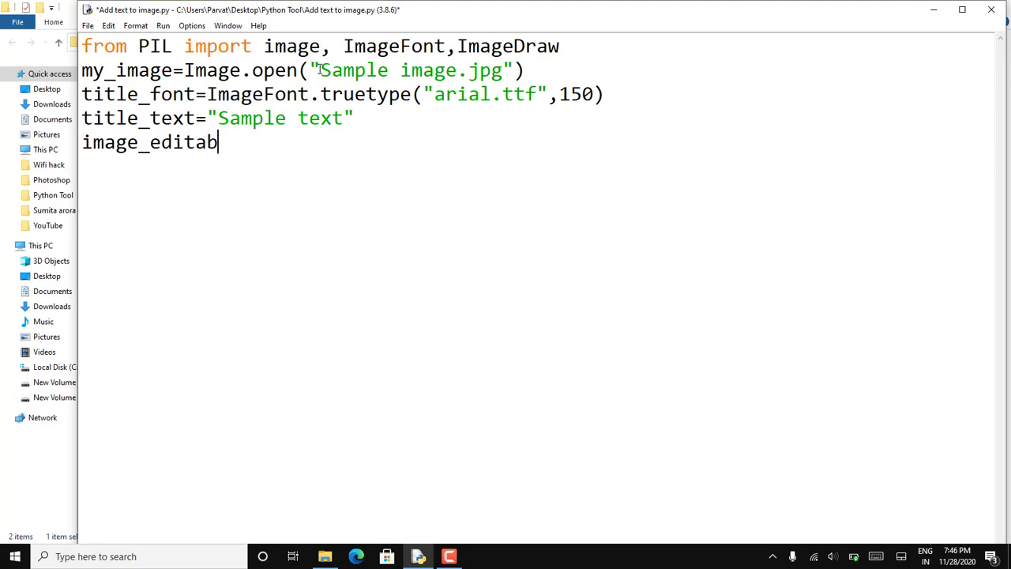
text(le=)
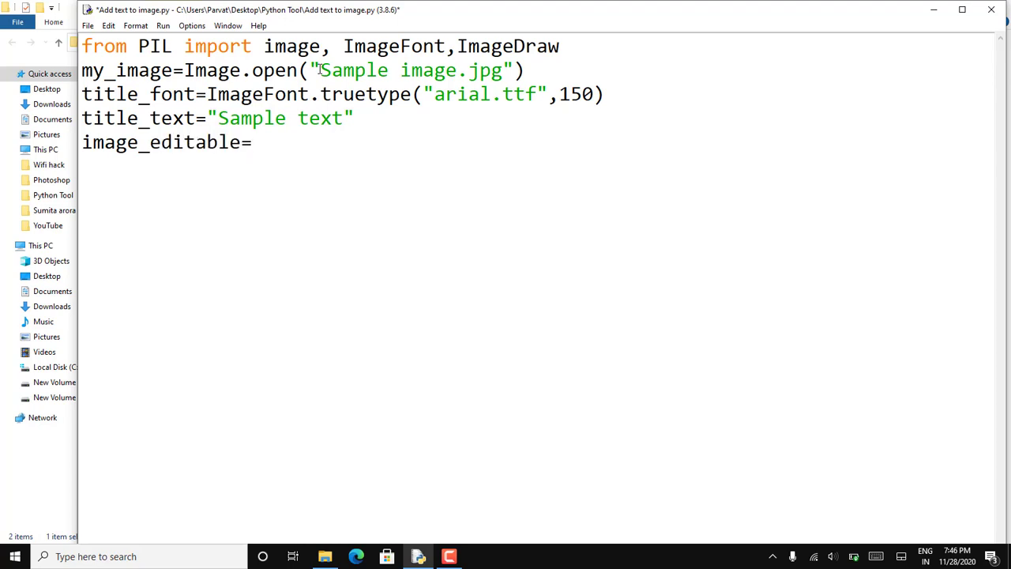
text(ImageDraw)
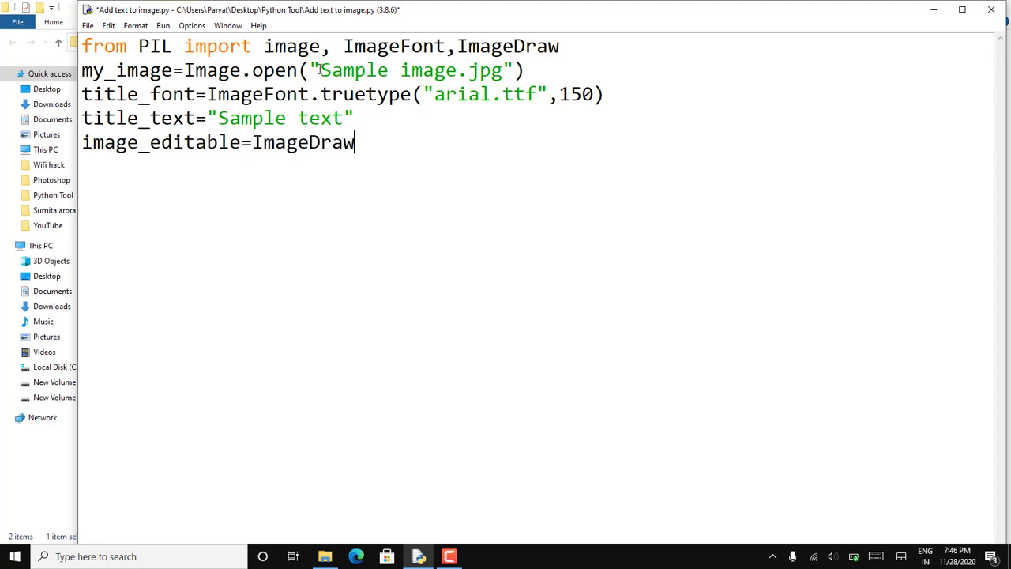
text(.Draw)
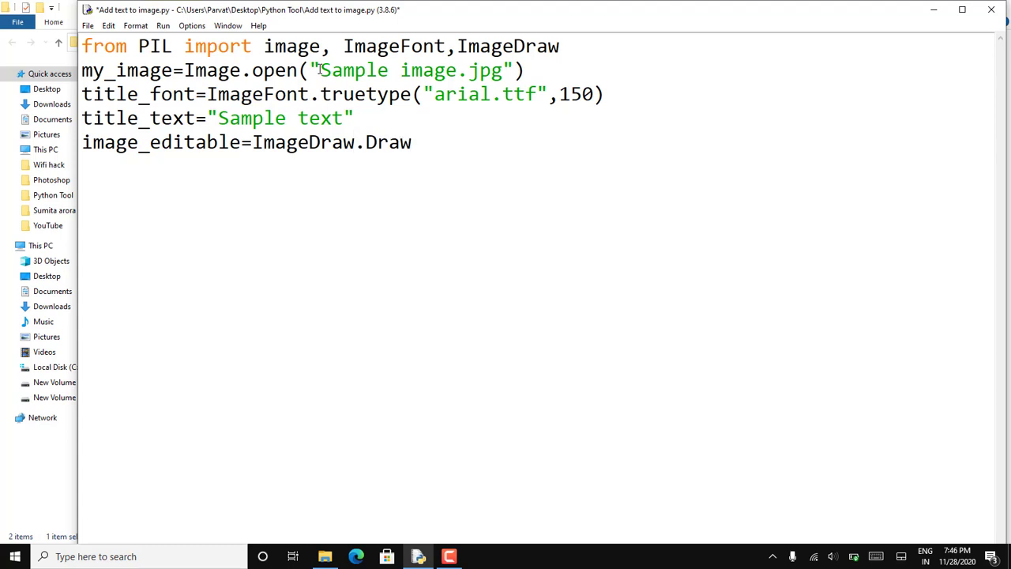
text(())
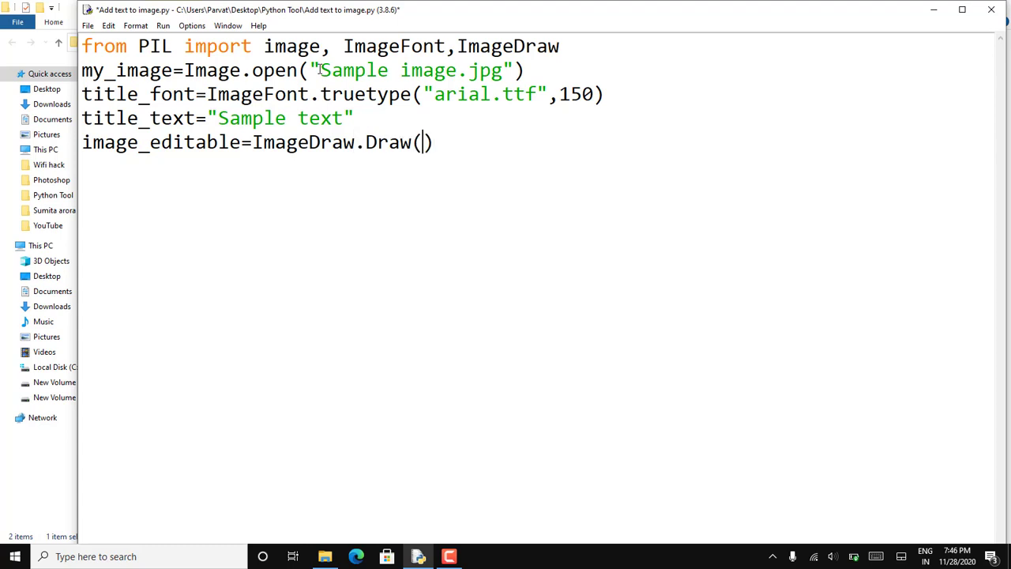
text(my_image)
text(image_editable)
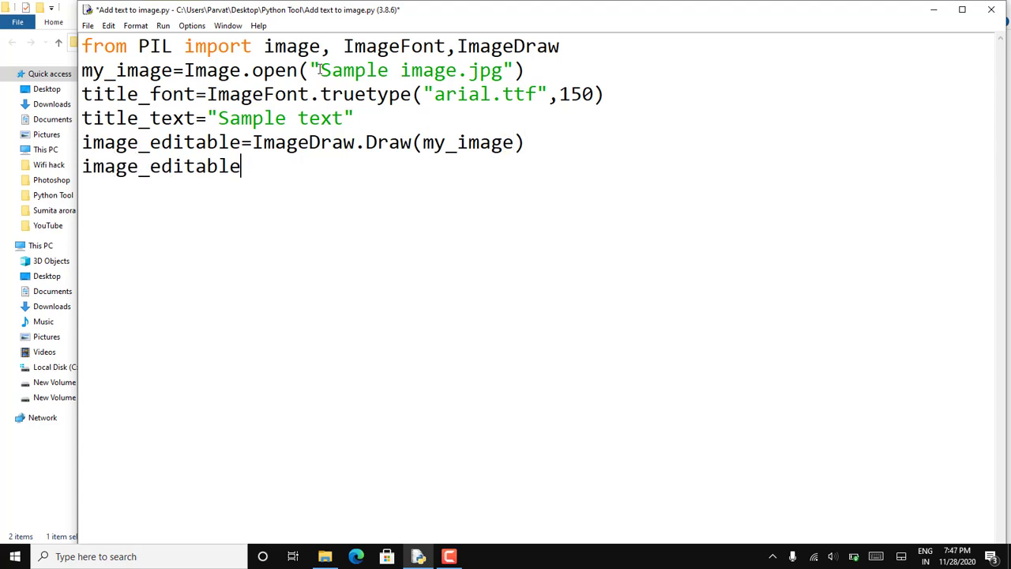
Draw title_text at (300,300) in colour (235,230,212) with font=title_font via image_editable.text
text(.text)
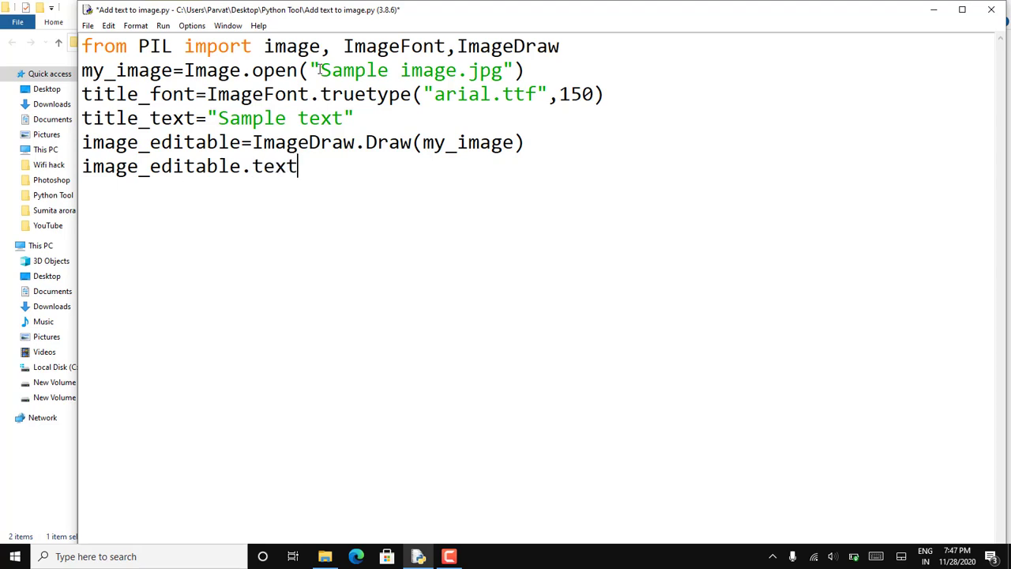
text(())
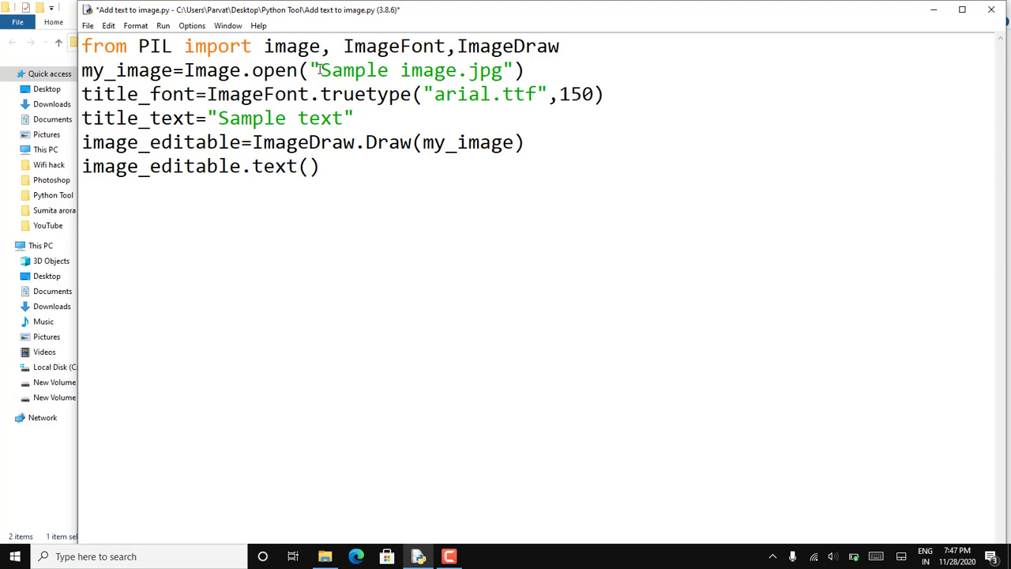
text((3)
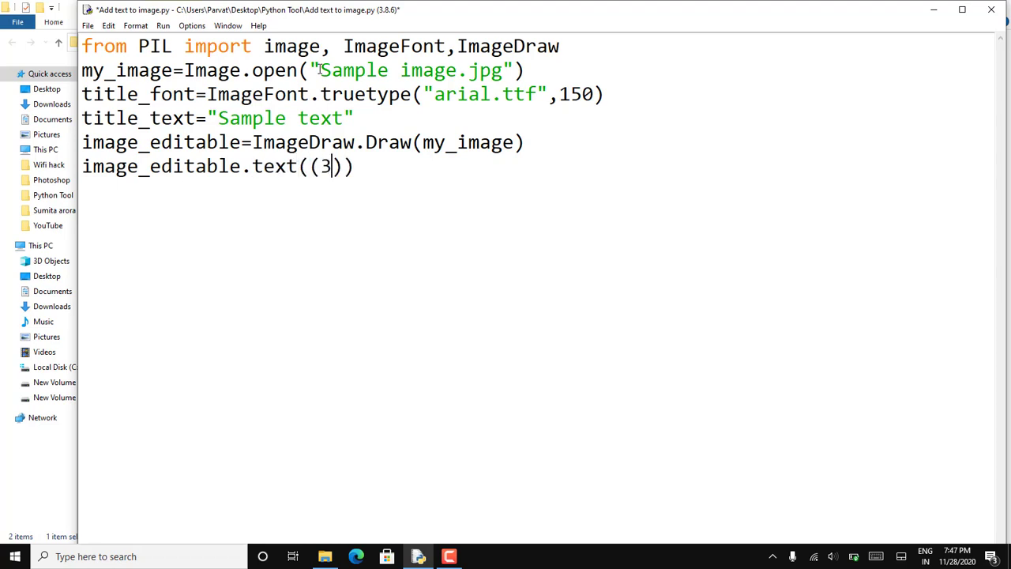
text(00,300)
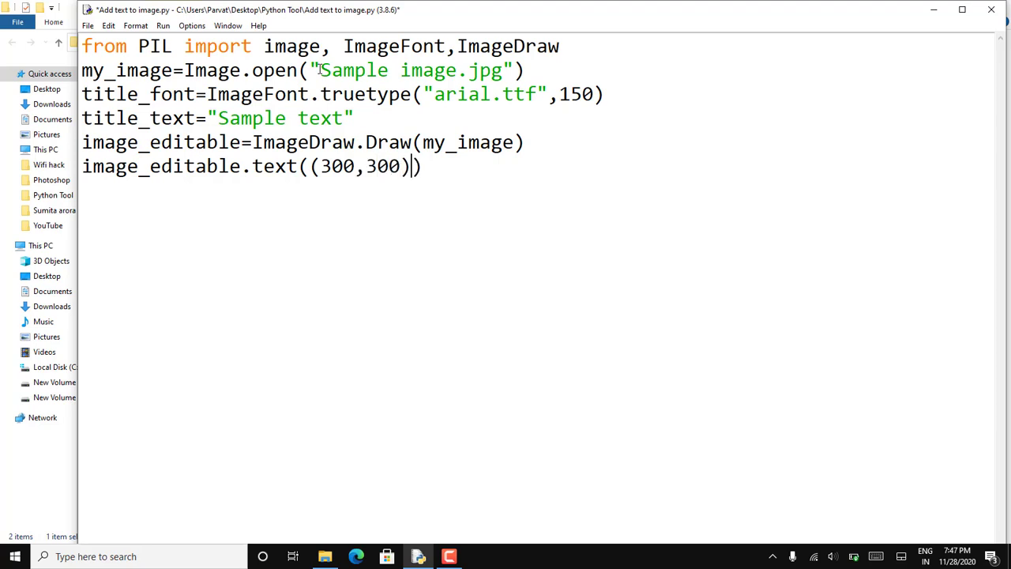
text(,title)
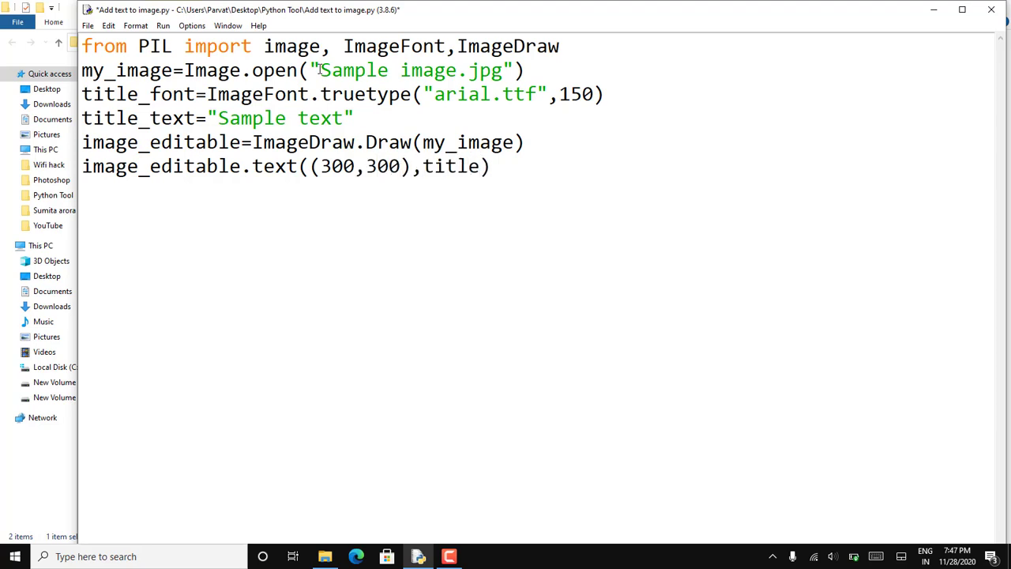
text(_text)
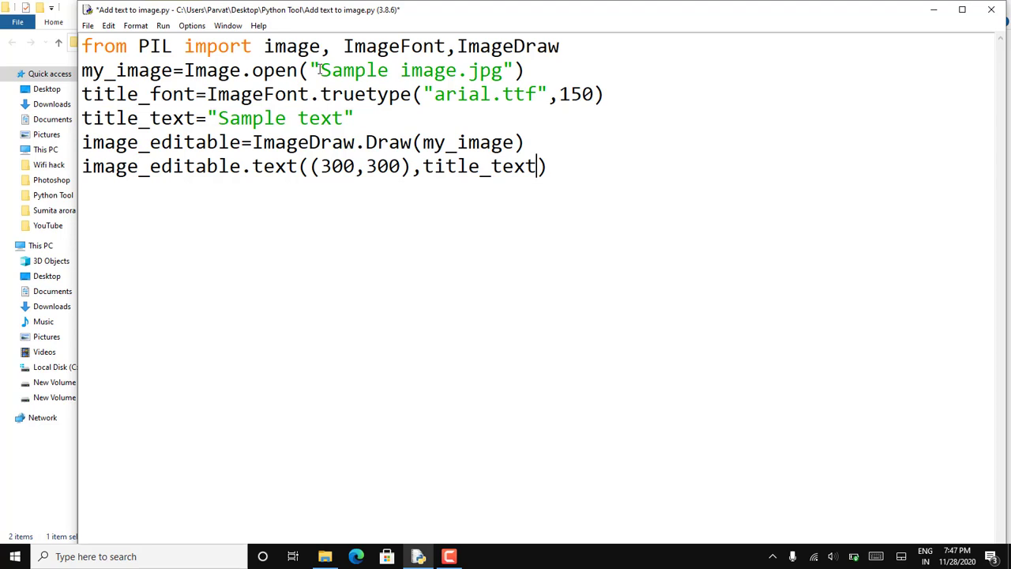
text(,(235))
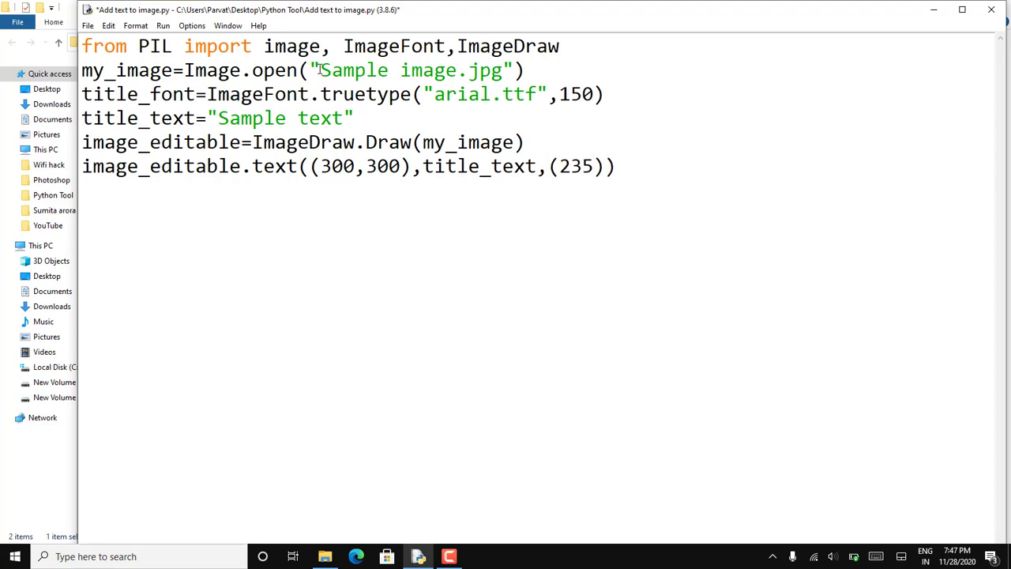
text(,230)
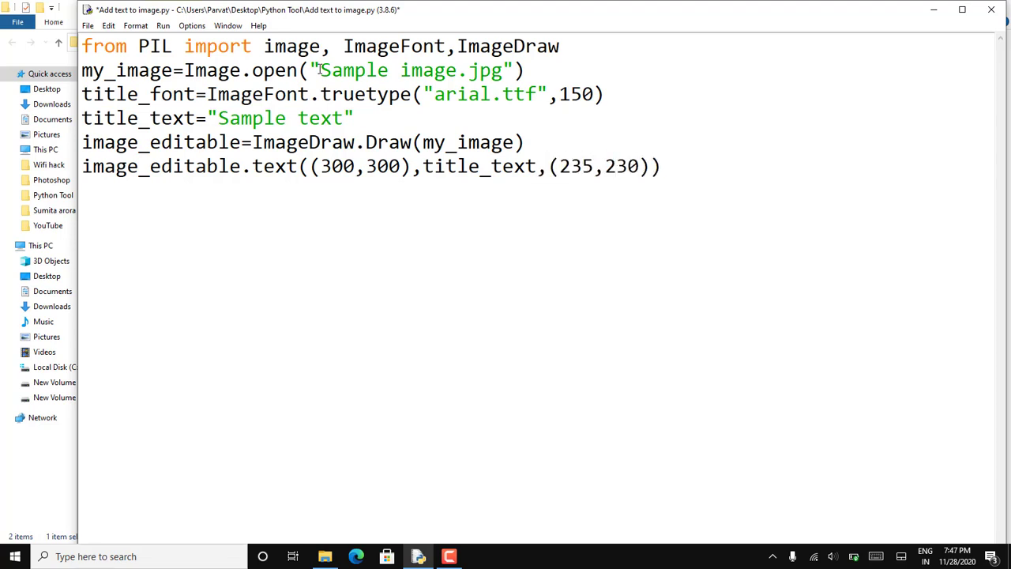
text(,212)
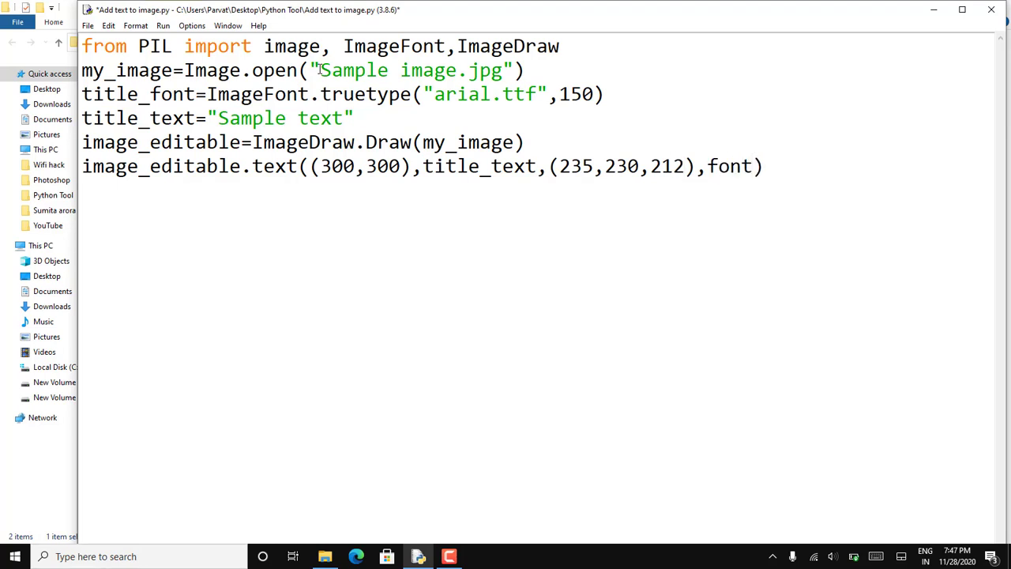
text(=title)
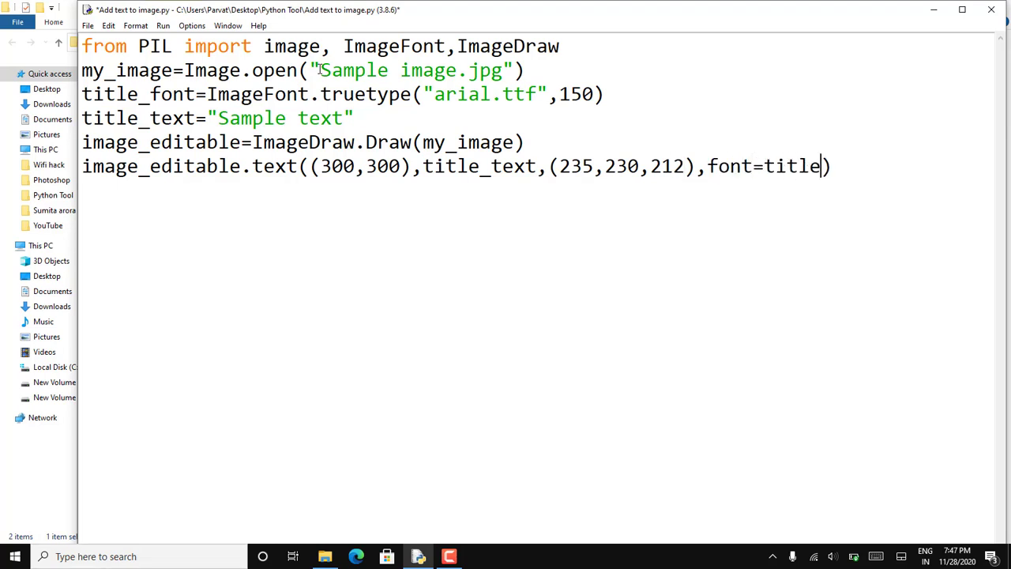
text(_font))
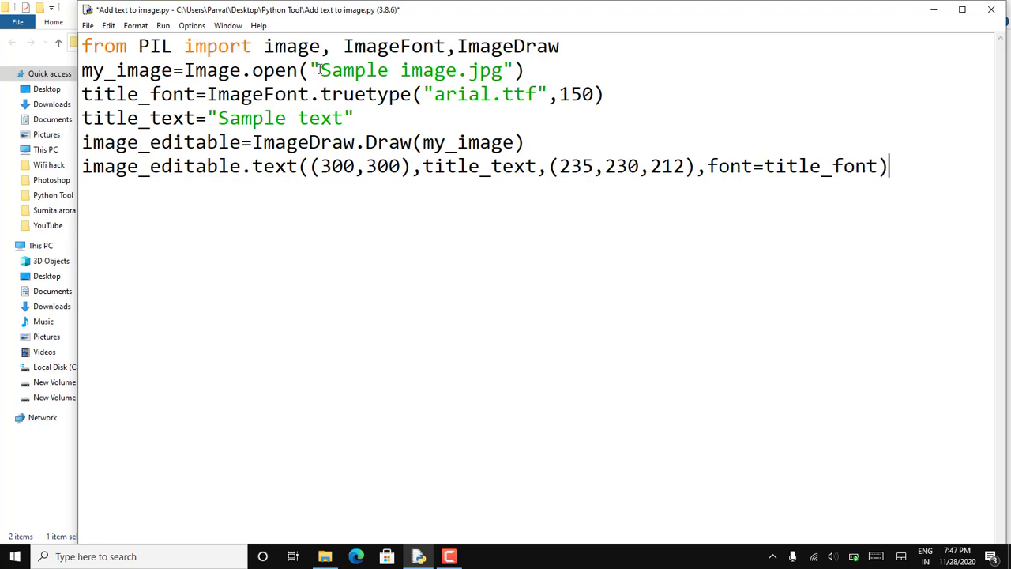
Save my_image as result.jpg
text(my_image.save)
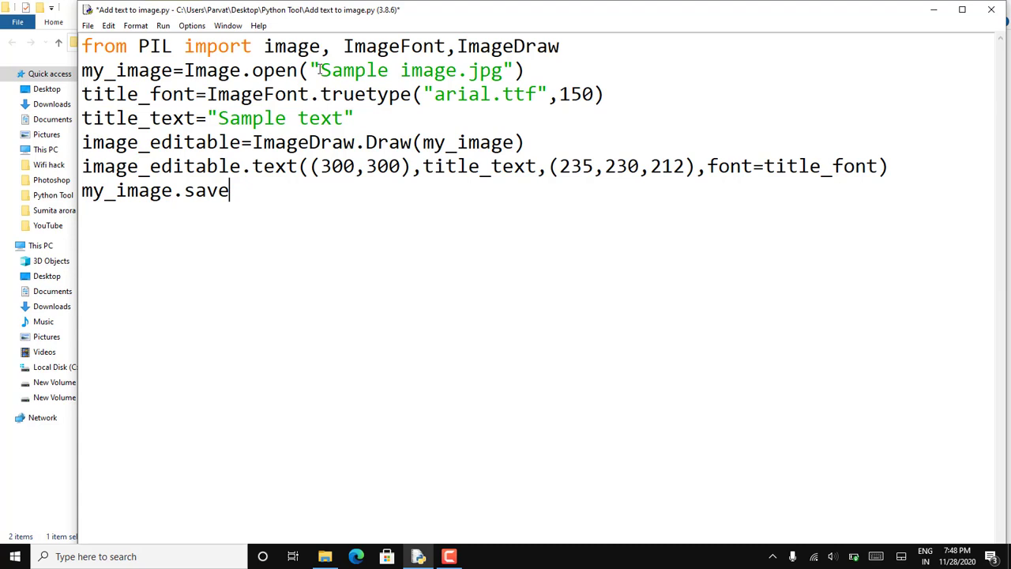
text((""))
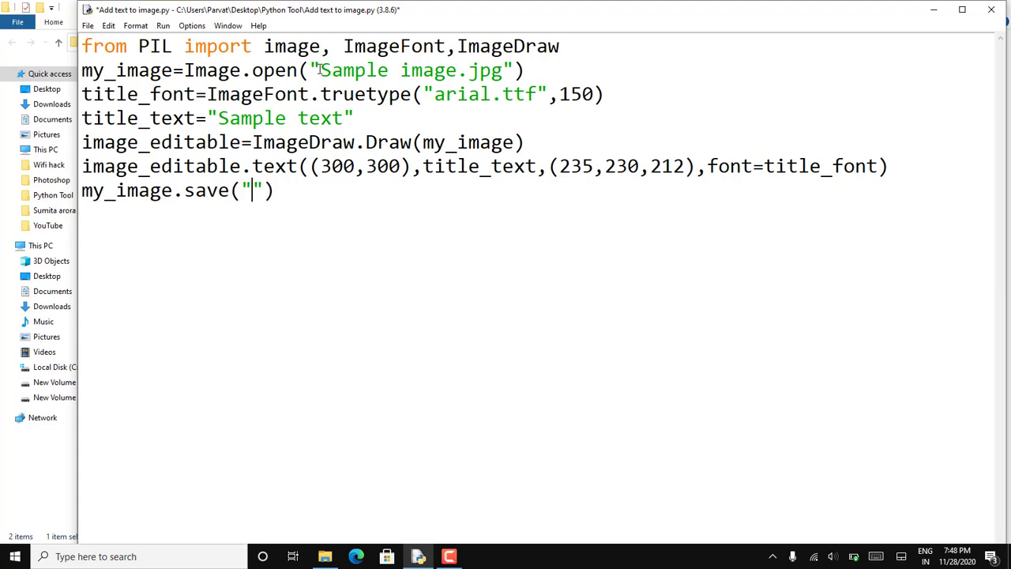
text(result.)
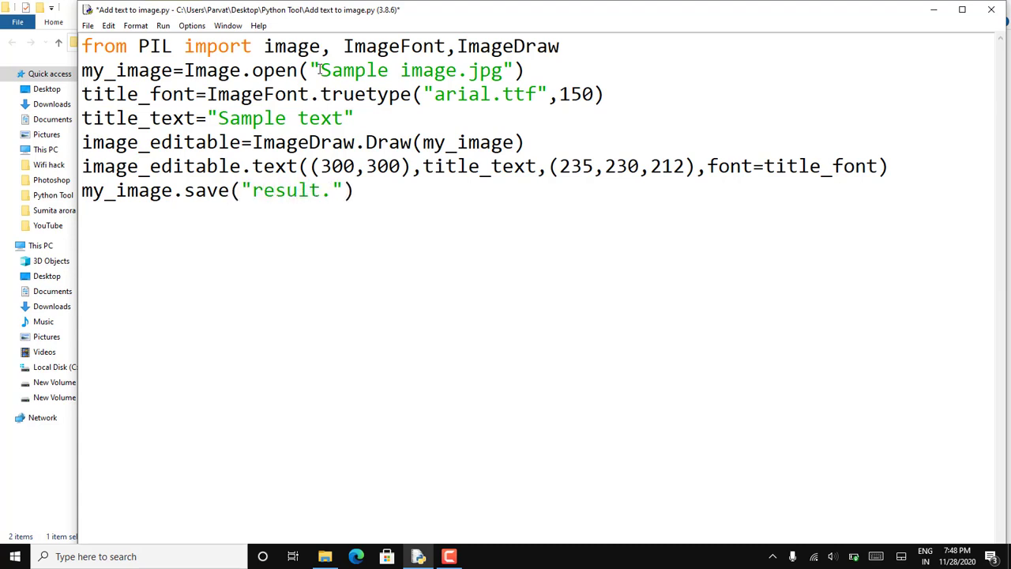
text(jpg)
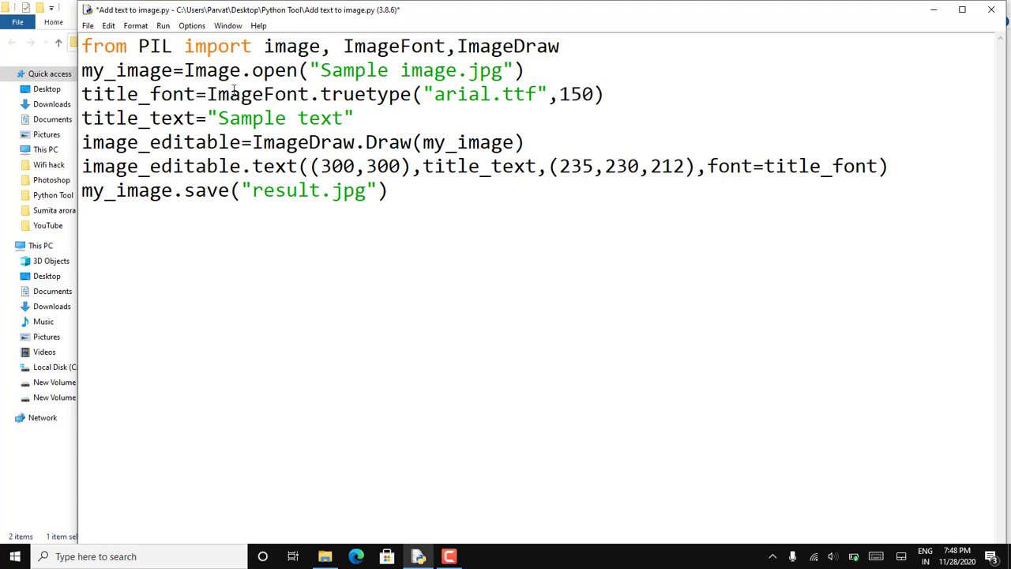